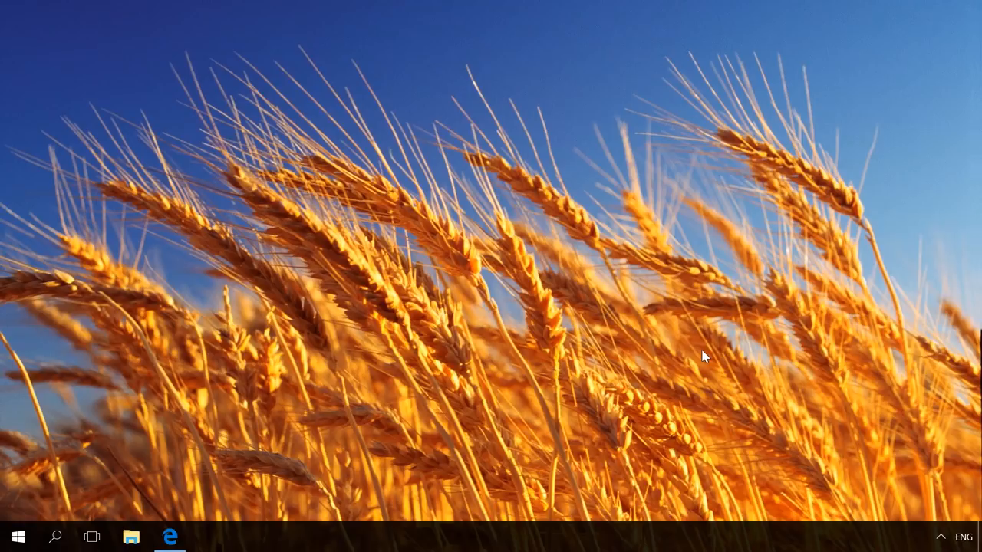
- In Chrome, browse hetmanrecovery.com to the Partition Recovery product page via the Software menu
{"action": "left_click", "coordinate": [168, 537]}
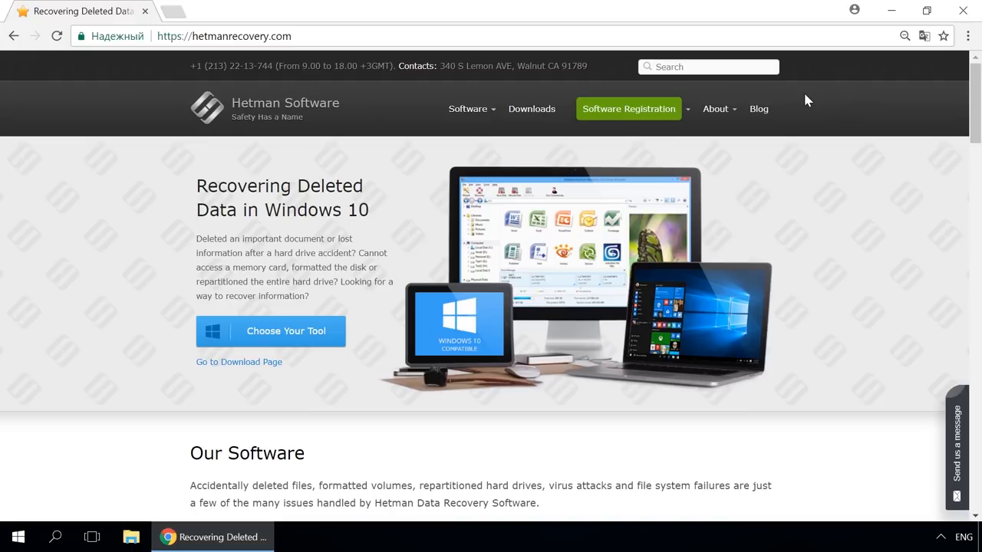
{"action": "left_click", "coordinate": [468, 109]}
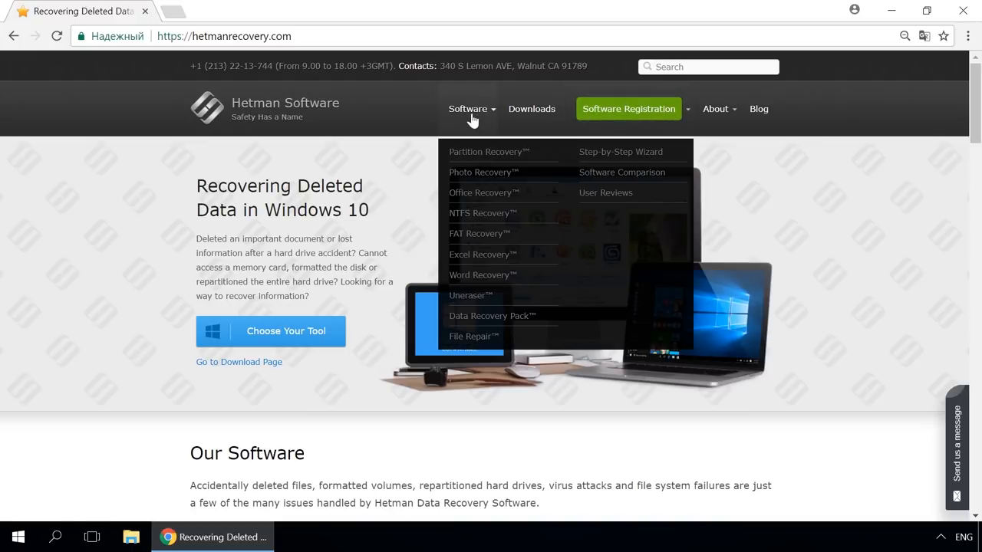
{"action": "left_click", "coordinate": [488, 151]}
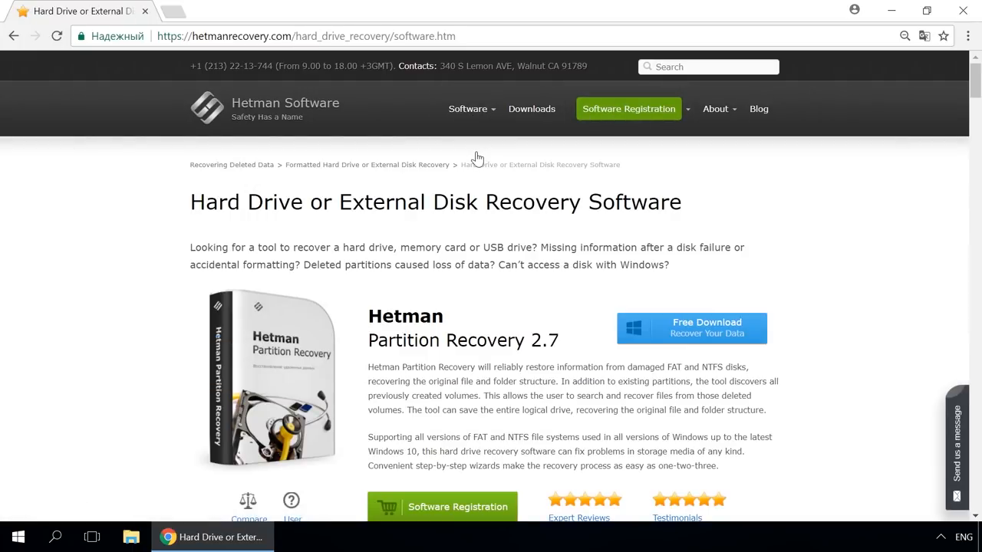
{"action": "mouse_move", "coordinate": [699, 328]}
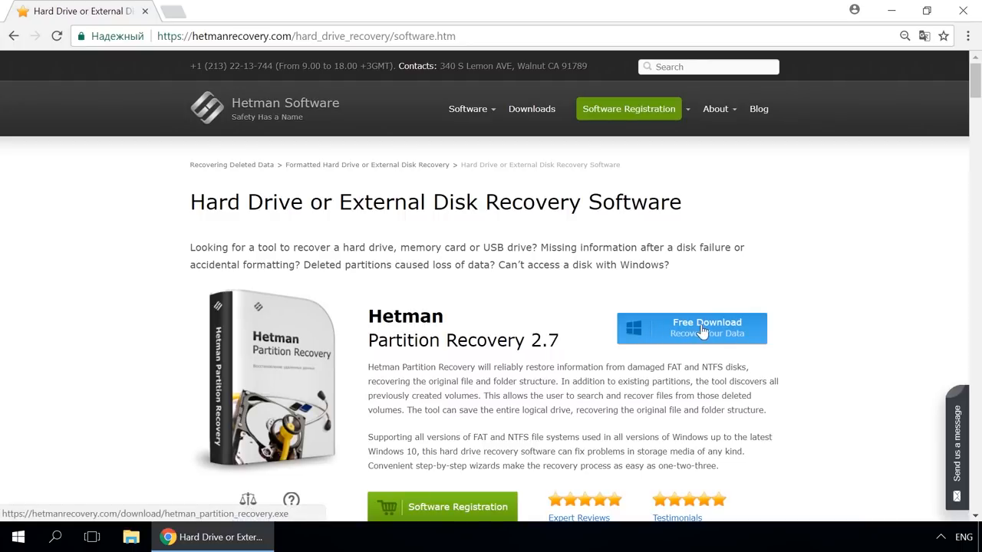
{"action": "mouse_move", "coordinate": [811, 313]}
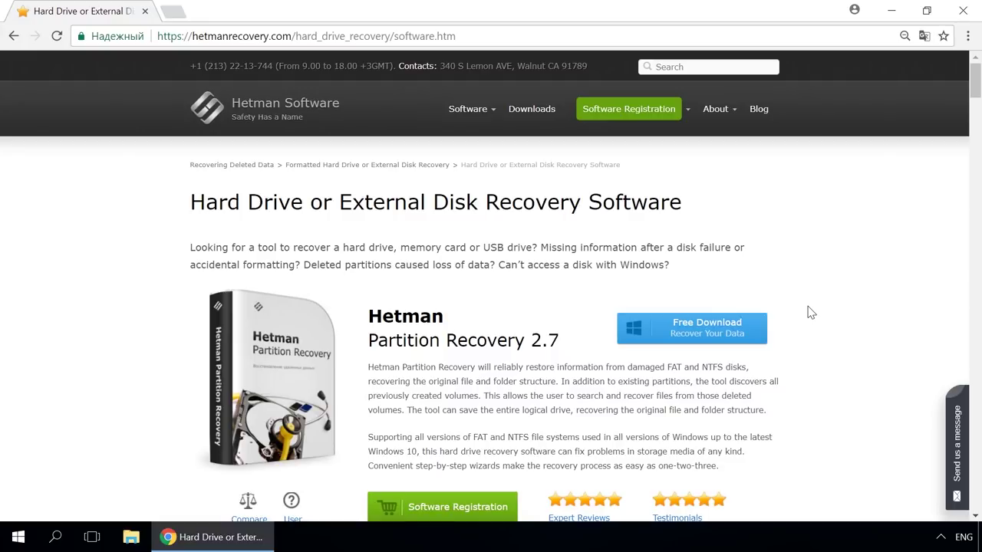
{"action": "mouse_move", "coordinate": [758, 107]}
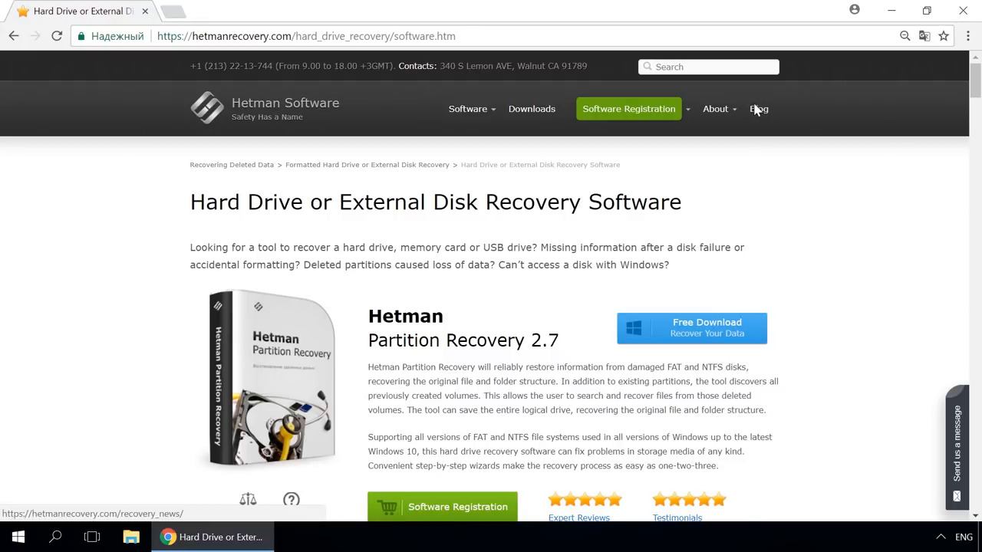
- Go to the company blog and open the article on creating a storage space or mirrored volume
{"action": "left_click", "coordinate": [758, 108]}
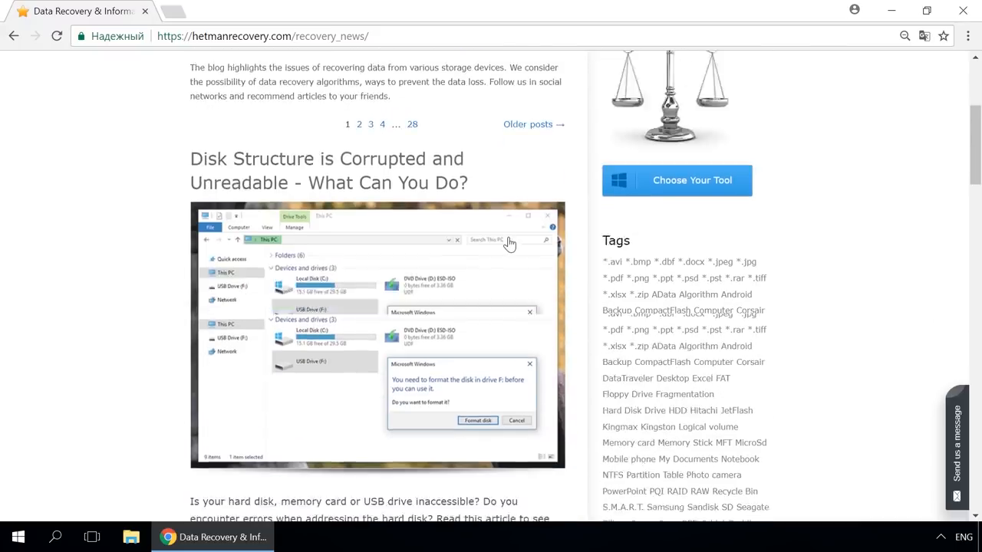
{"action": "scroll", "scroll_direction": "down", "scroll_amount": 3}
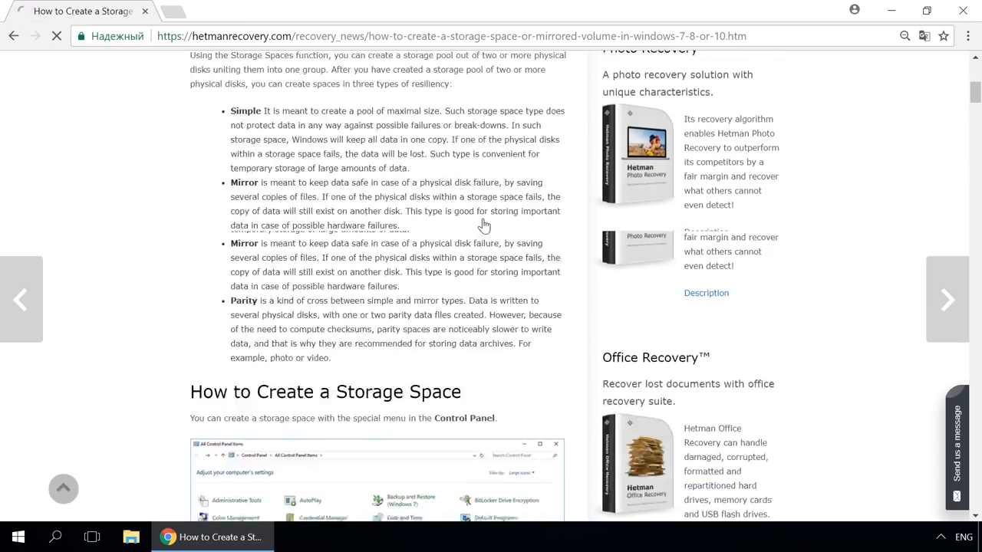
{"action": "scroll", "scroll_direction": "down", "scroll_amount": 3}
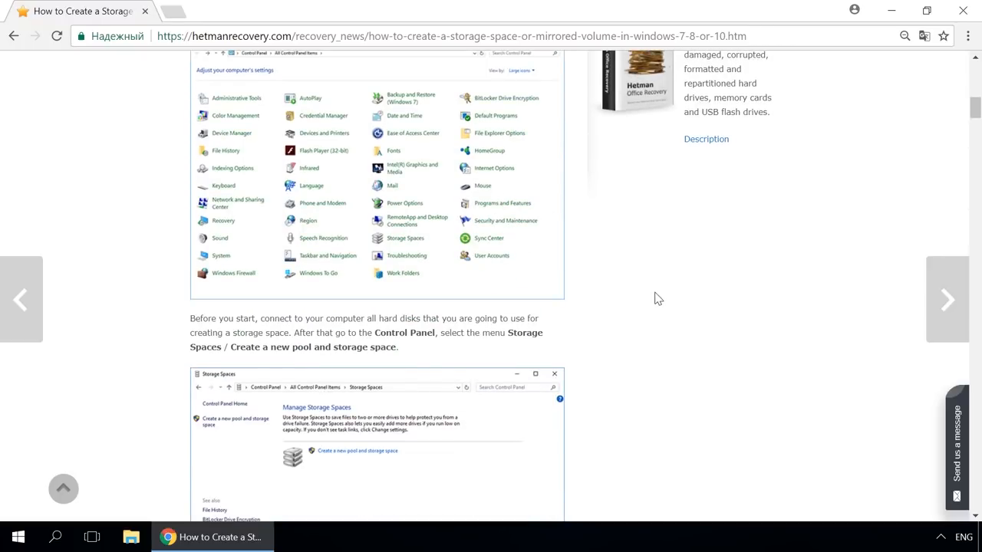
{"action": "left_click", "coordinate": [958, 445]}
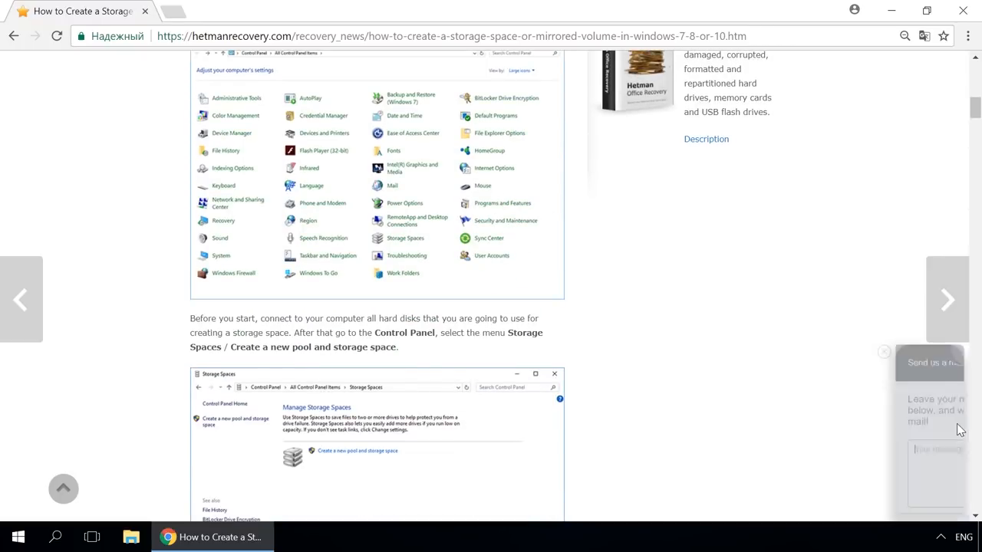
{"action": "left_click", "coordinate": [929, 362]}
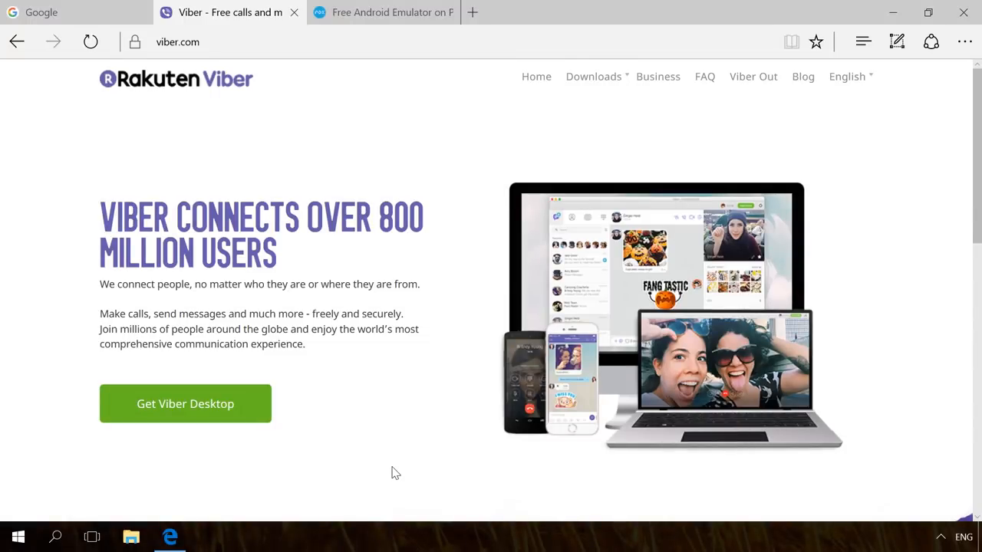
{"action": "mouse_move", "coordinate": [184, 404]}
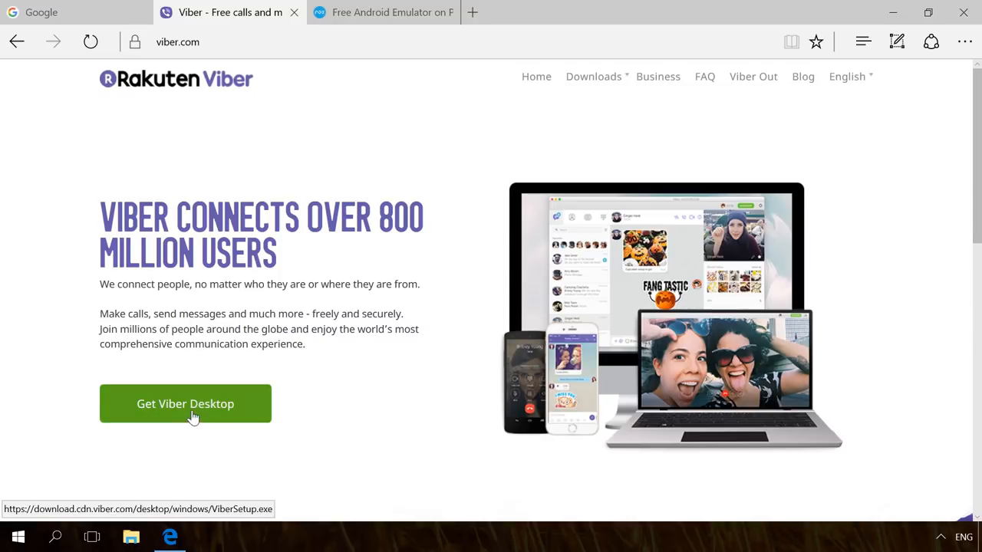
- Download ViberSetup.exe from viber.com, run it, agree to the license terms and install
{"action": "left_click", "coordinate": [184, 403]}
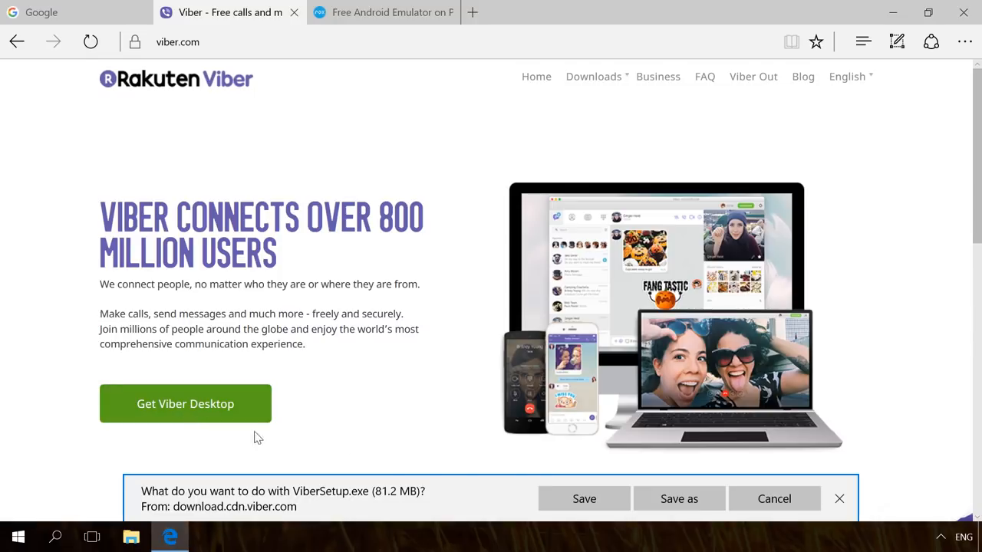
{"action": "left_click", "coordinate": [583, 498]}
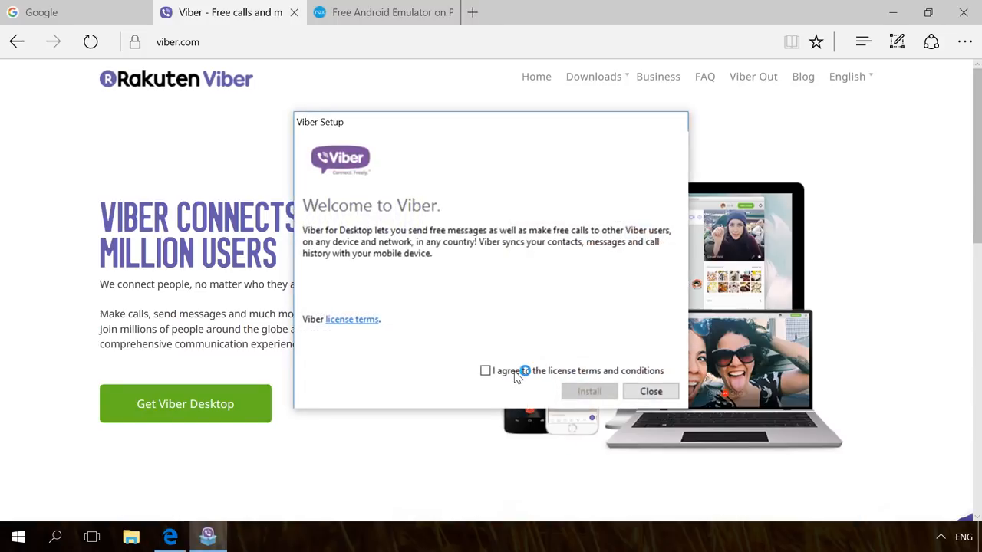
{"action": "left_click", "coordinate": [485, 370]}
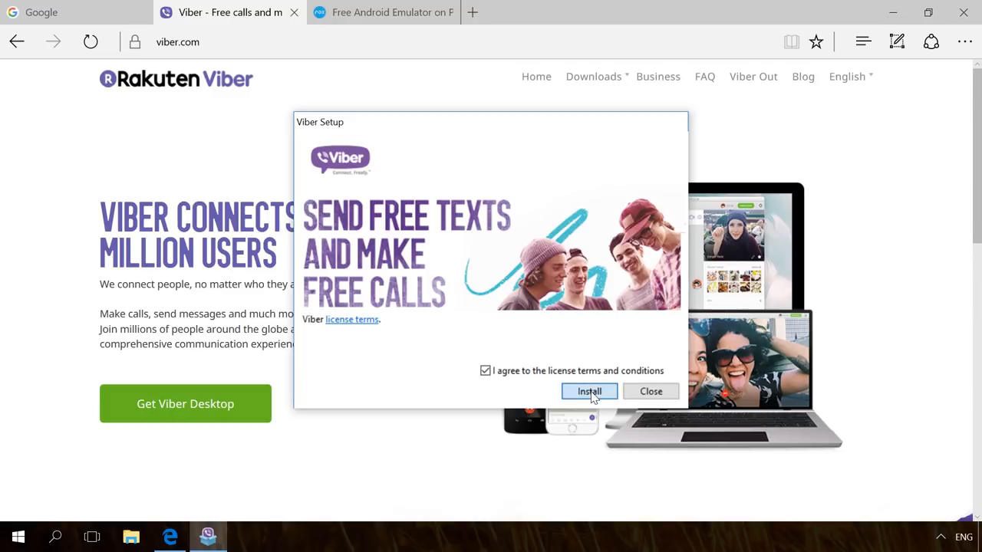
{"action": "left_click", "coordinate": [589, 391]}
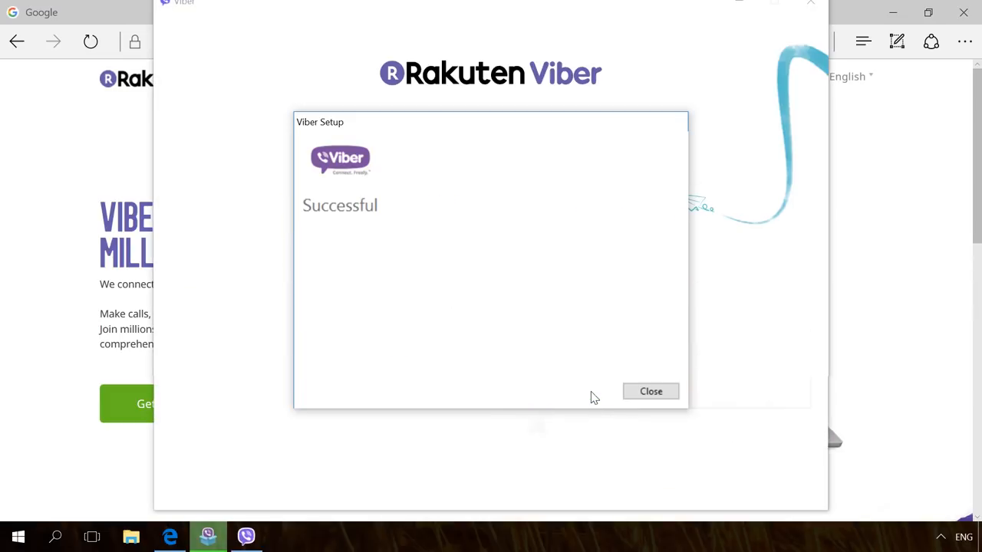
{"action": "mouse_move", "coordinate": [650, 391]}
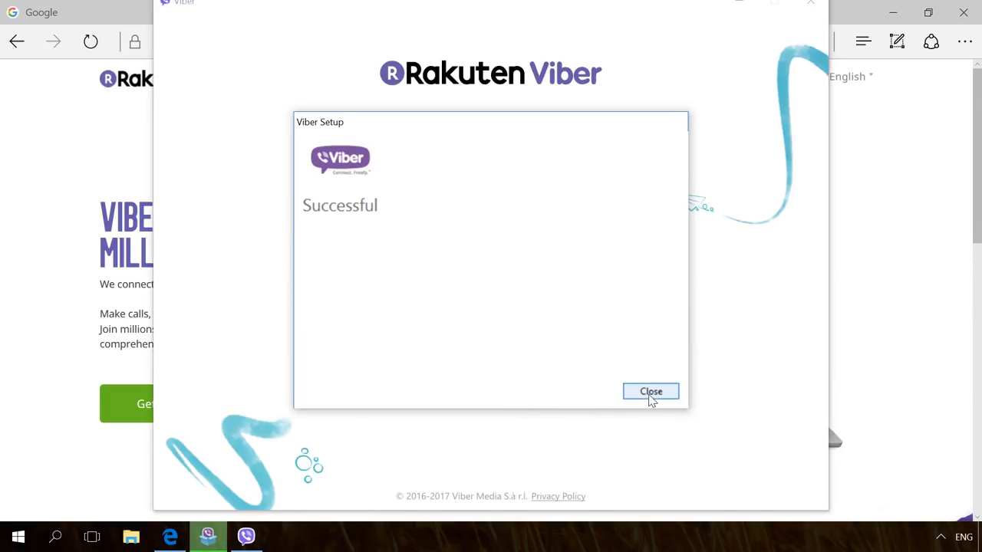
- Close the setup success dialog, answer No to having Viber on a phone, and close Viber
{"action": "left_click", "coordinate": [651, 391]}
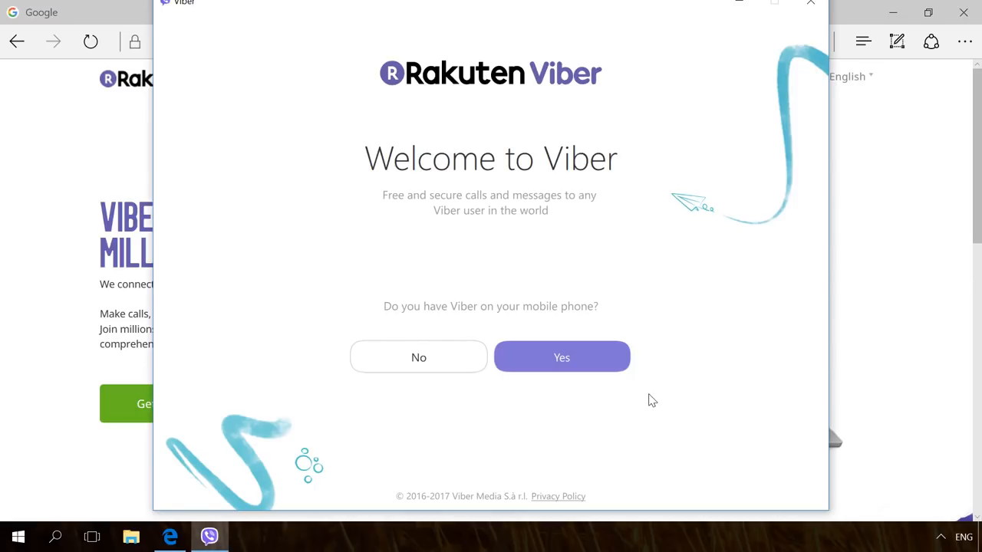
{"action": "mouse_move", "coordinate": [417, 357]}
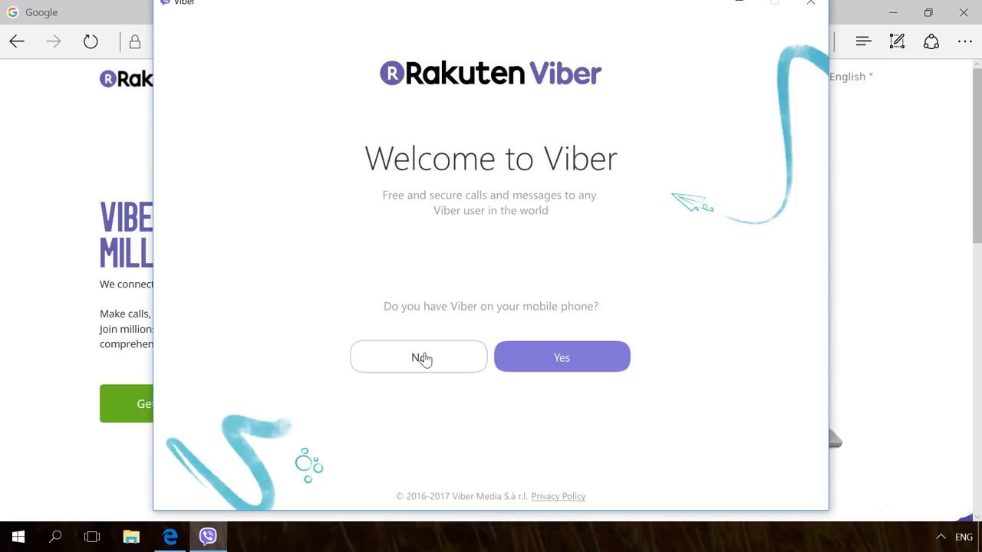
{"action": "left_click", "coordinate": [417, 356]}
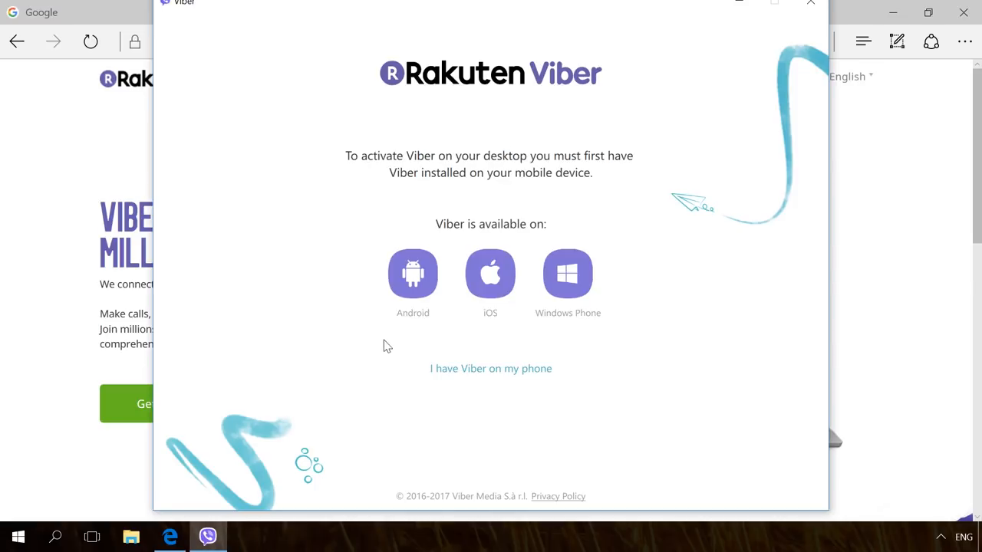
{"action": "mouse_move", "coordinate": [371, 341]}
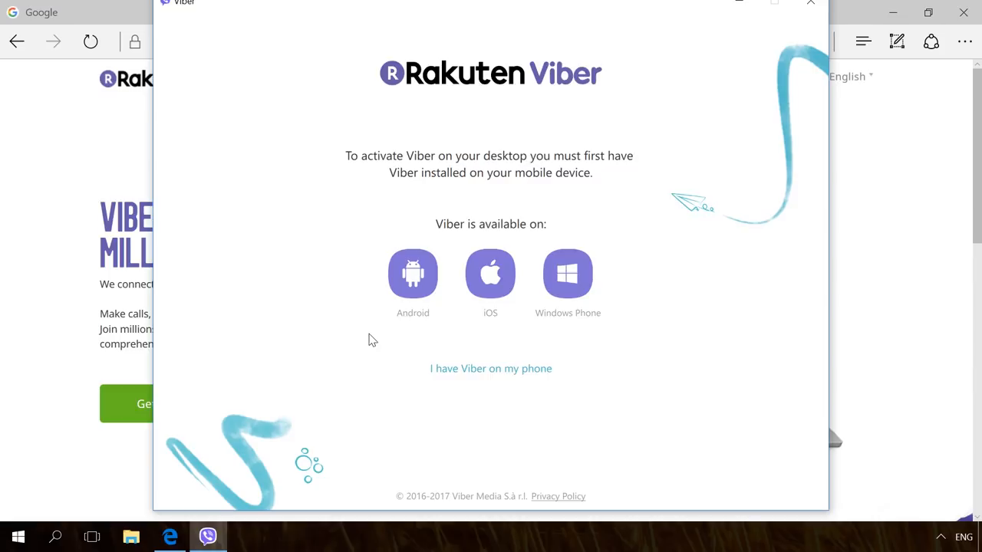
{"action": "mouse_move", "coordinate": [721, 158]}
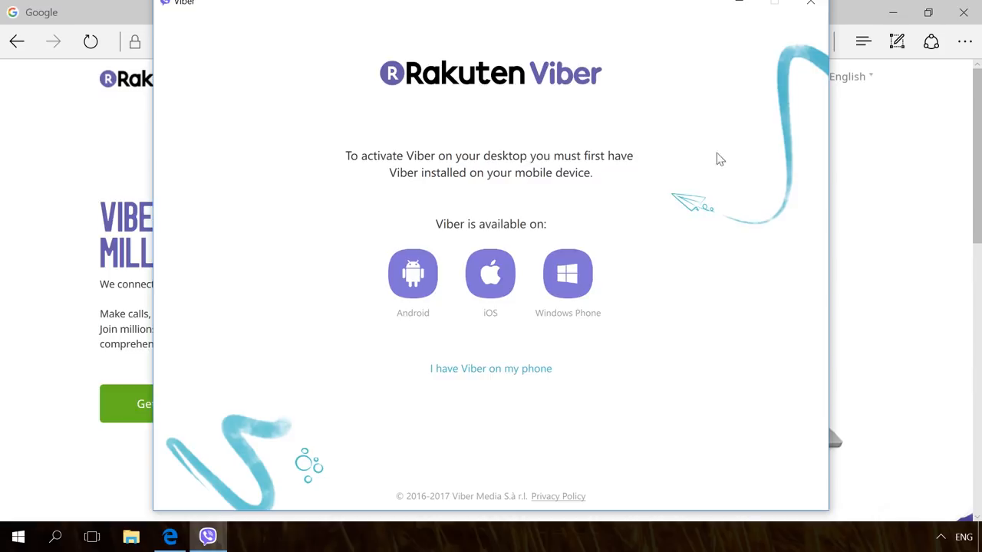
{"action": "mouse_move", "coordinate": [810, 6]}
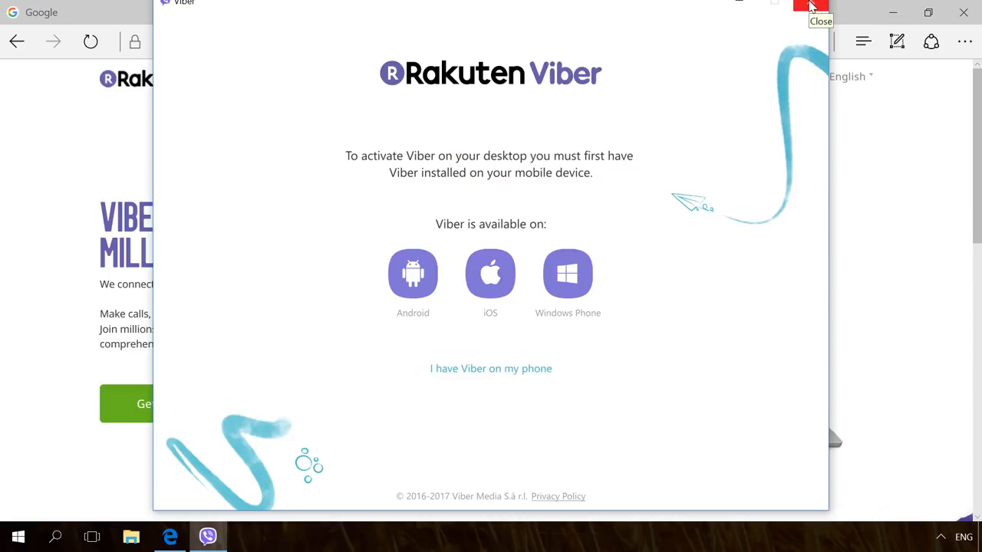
{"action": "left_click", "coordinate": [810, 6]}
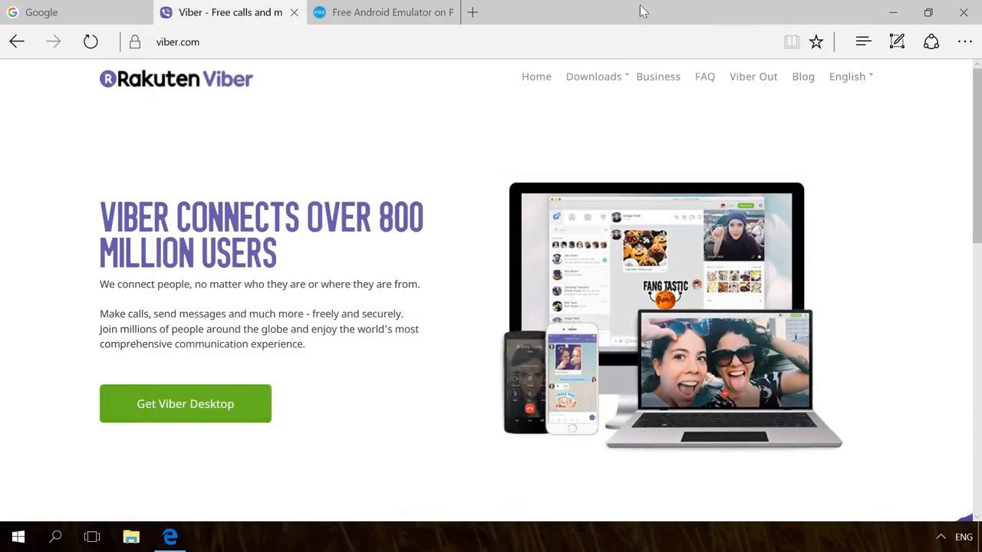
- Switch to the bignox.com tab and run the downloaded nox_setup installer
{"action": "left_click", "coordinate": [384, 13]}
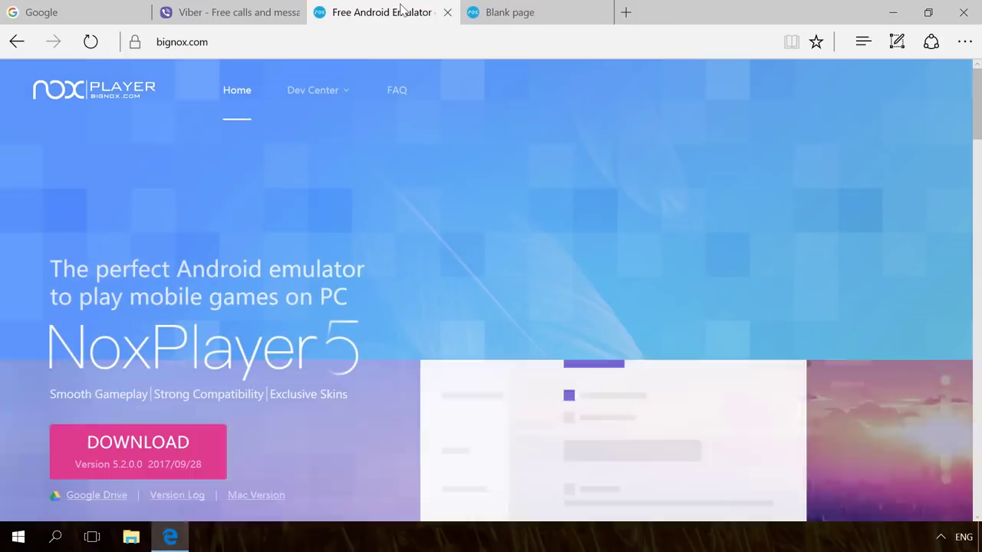
{"action": "left_click", "coordinate": [138, 442]}
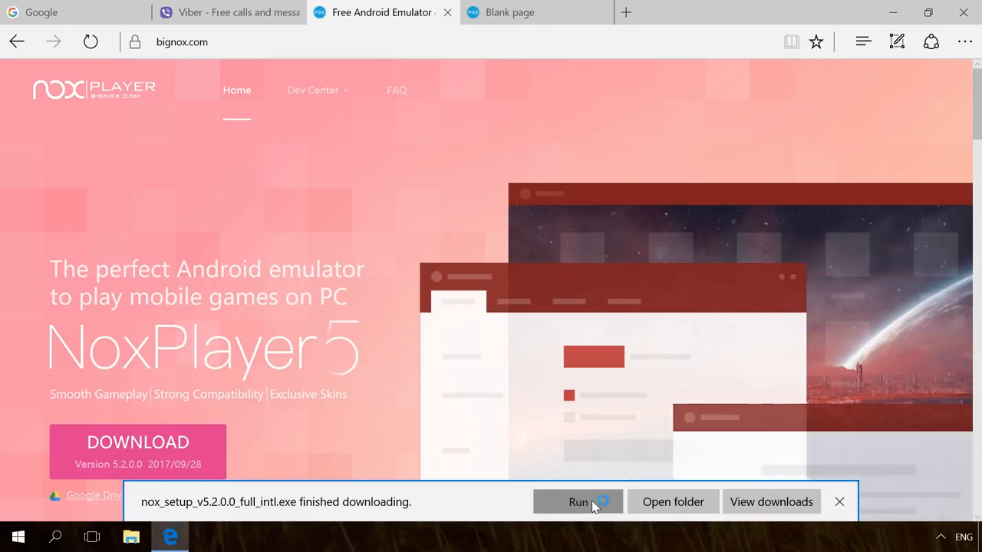
{"action": "left_click", "coordinate": [576, 502]}
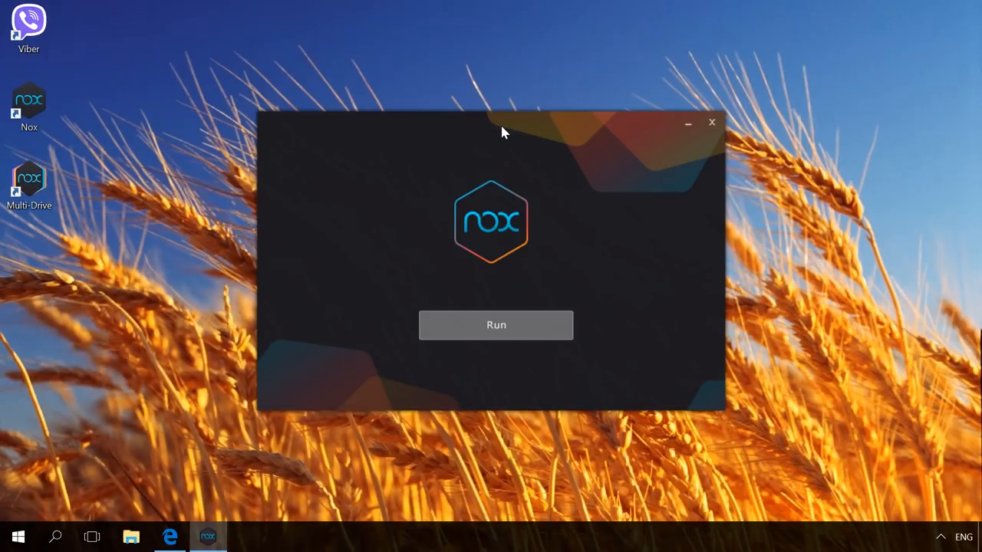
{"action": "mouse_move", "coordinate": [712, 123]}
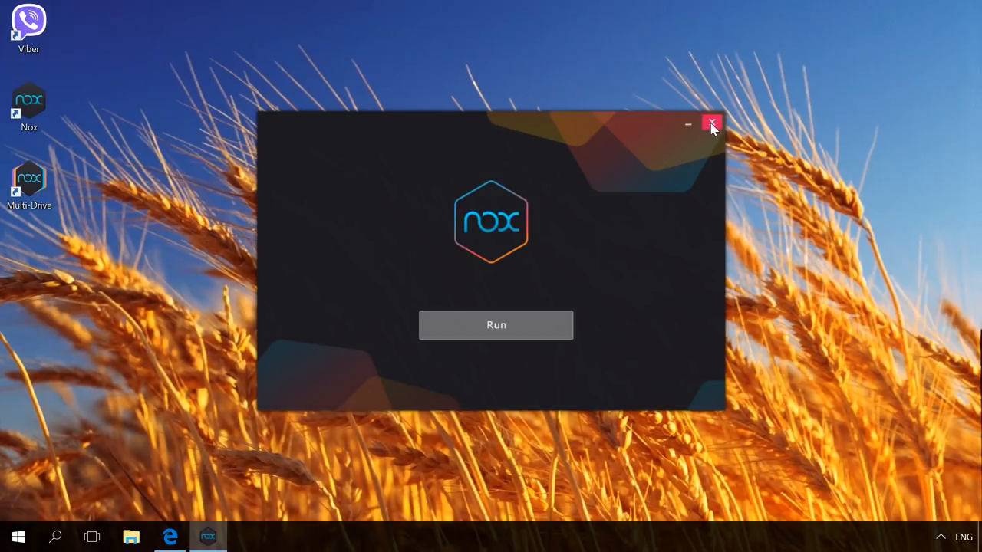
- Close the Nox installer, launch NoxPlayer from its desktop shortcut and open the Google folder
{"action": "left_click", "coordinate": [710, 123]}
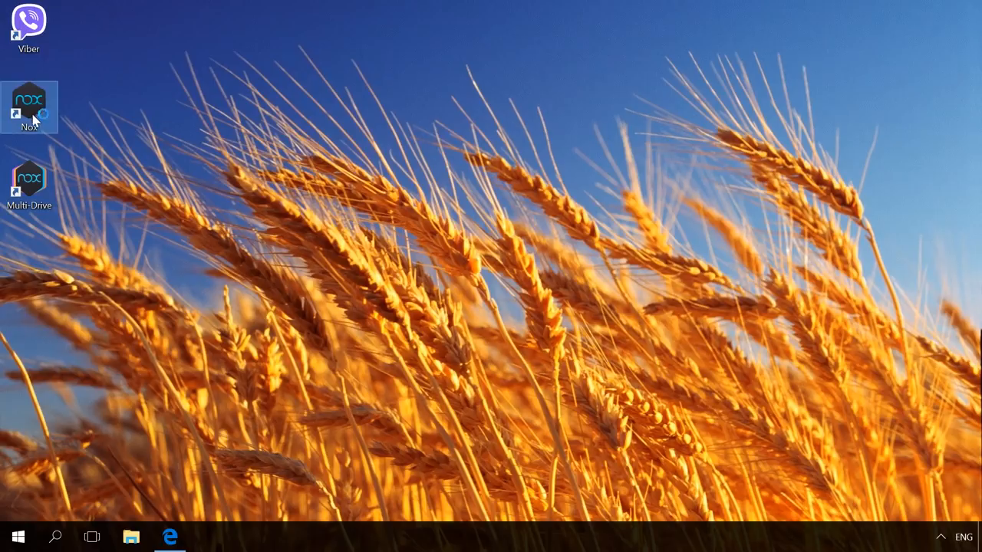
{"action": "double_click", "coordinate": [27, 107]}
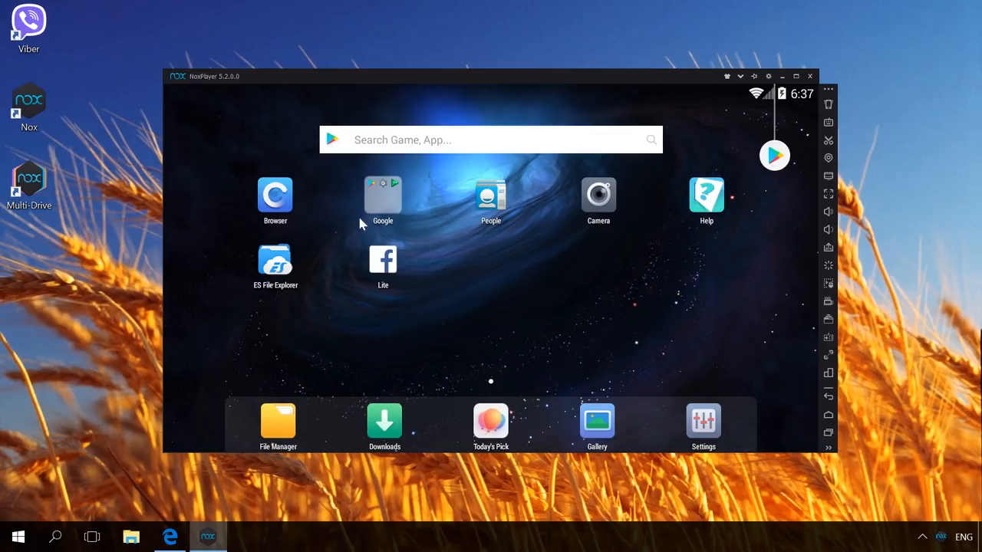
{"action": "left_click", "coordinate": [382, 199]}
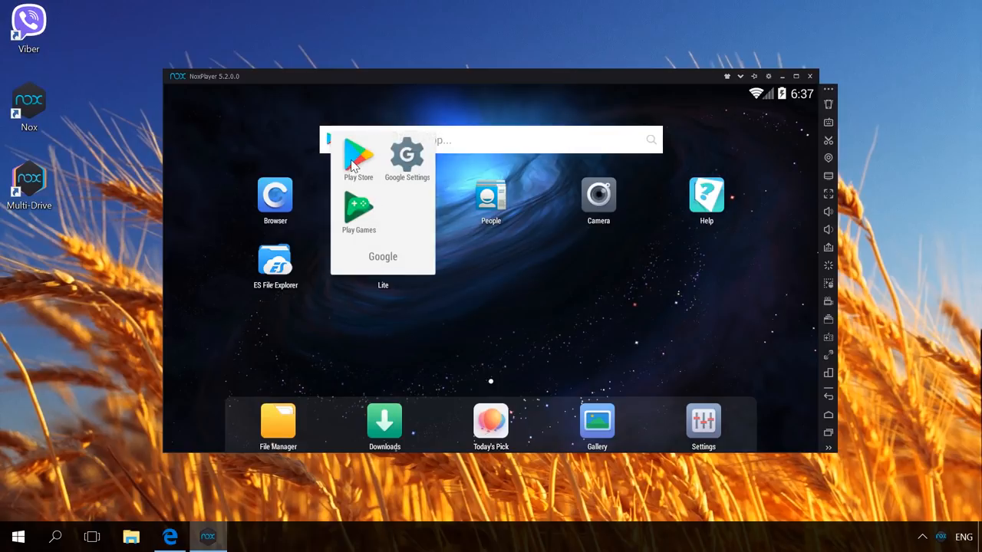
- Open the Play Store, try Existing account, then choose New to reach the Your name form
{"action": "left_click", "coordinate": [359, 157]}
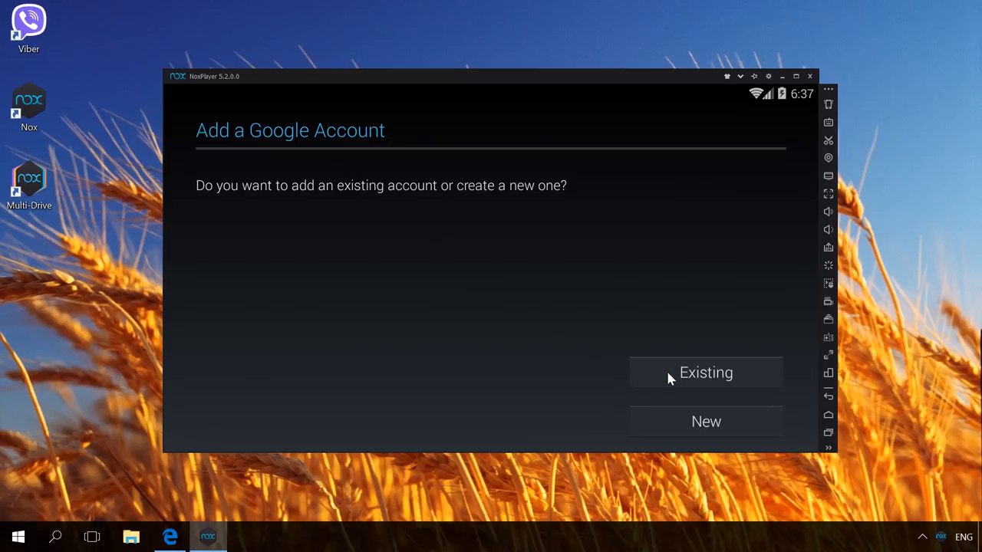
{"action": "left_click", "coordinate": [705, 372]}
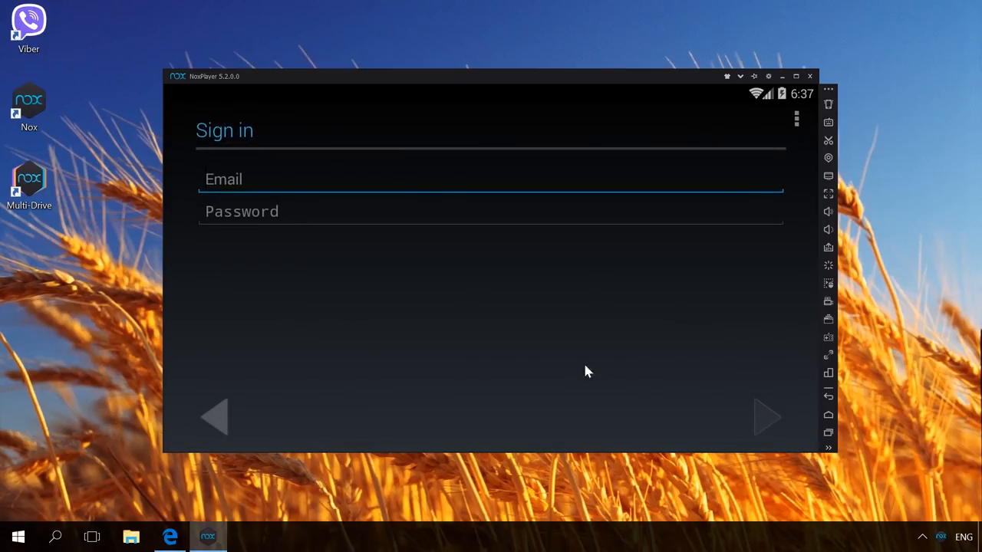
{"action": "mouse_move", "coordinate": [321, 384]}
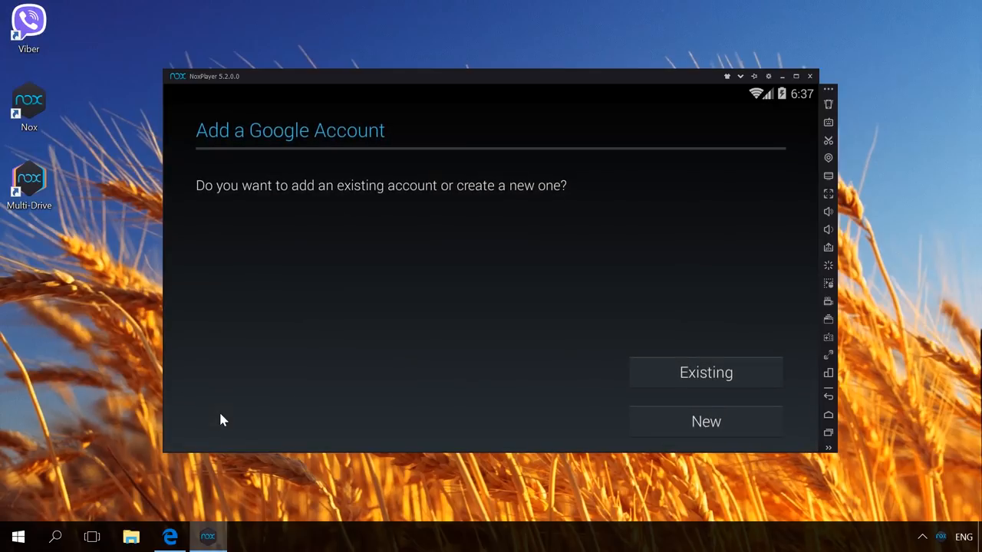
{"action": "left_click", "coordinate": [706, 420]}
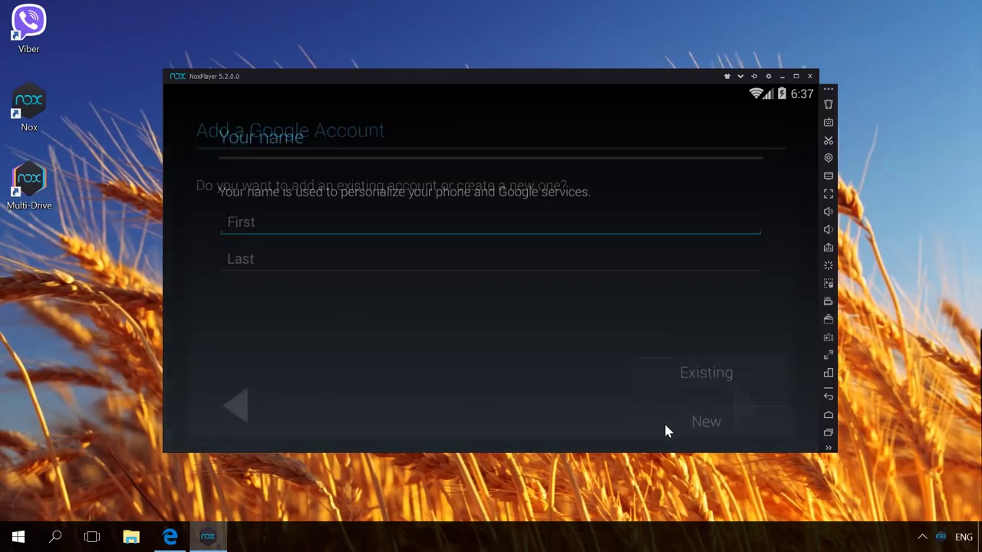
{"action": "left_click", "coordinate": [706, 420]}
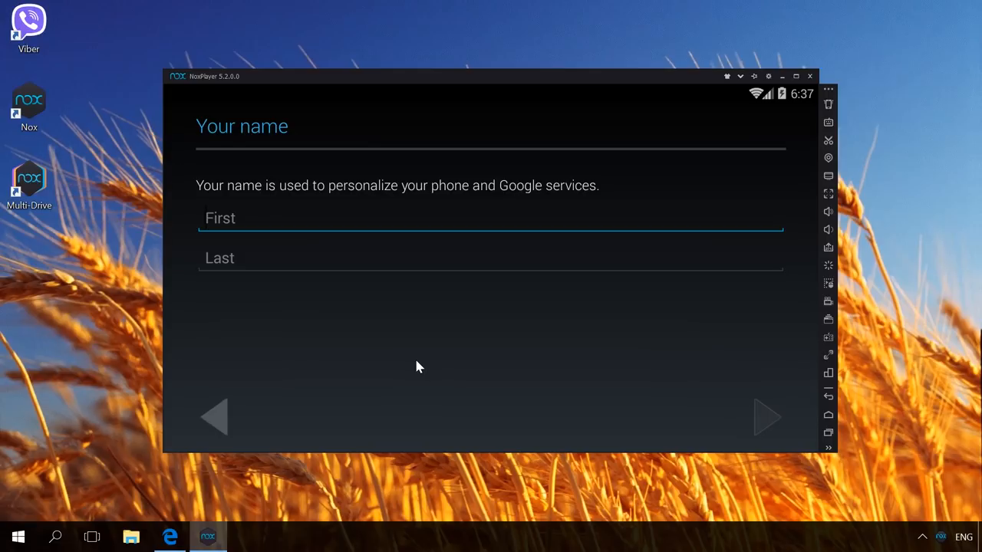
{"action": "mouse_move", "coordinate": [280, 389]}
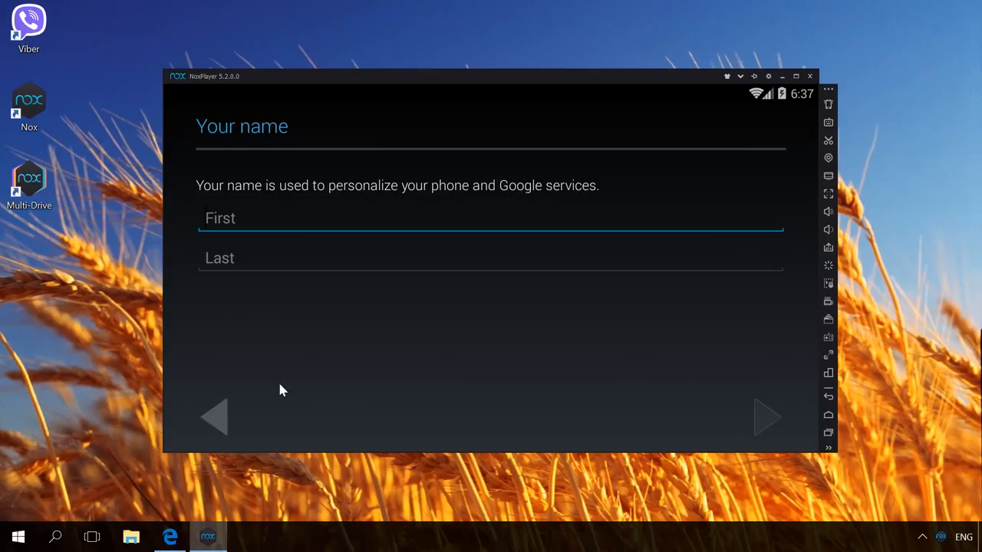
{"action": "left_click", "coordinate": [764, 418]}
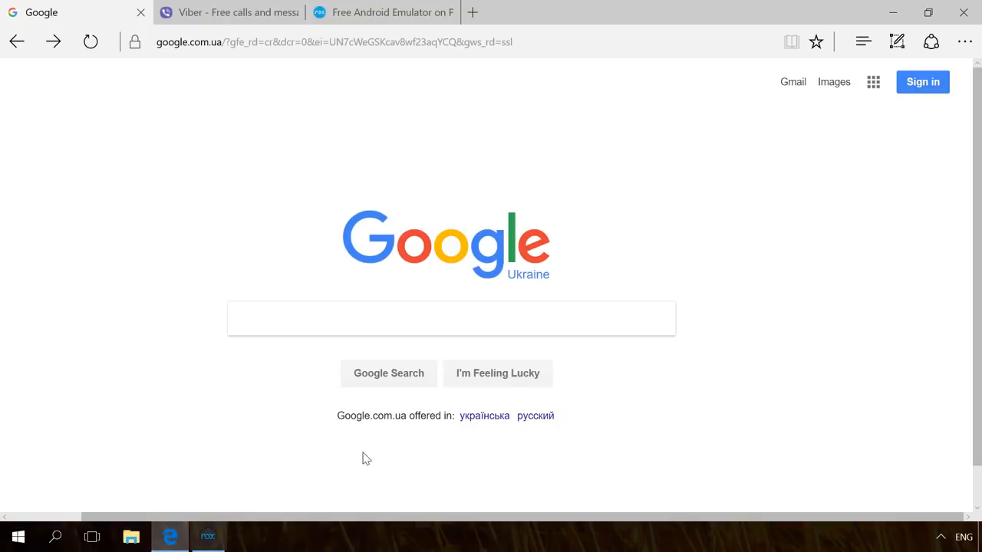
{"action": "mouse_move", "coordinate": [629, 212]}
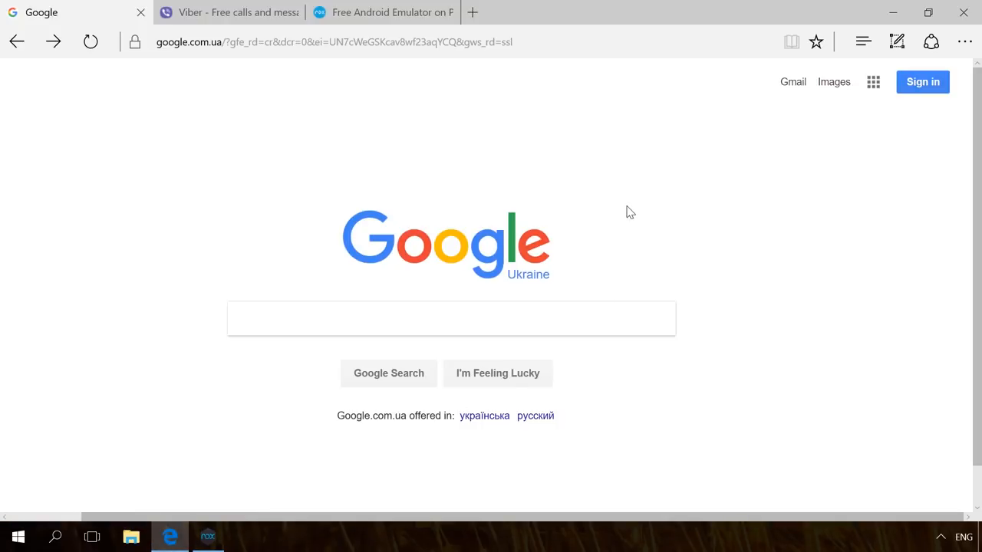
{"action": "mouse_move", "coordinate": [873, 83]}
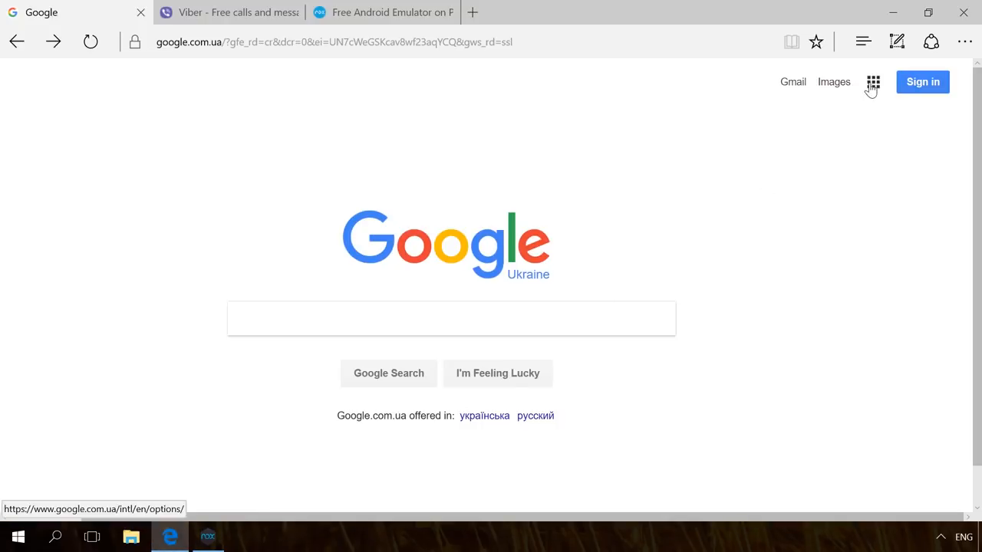
- From Google's homepage open Gmail via the apps grid and reach the Create your Google Account form
{"action": "left_click", "coordinate": [873, 83]}
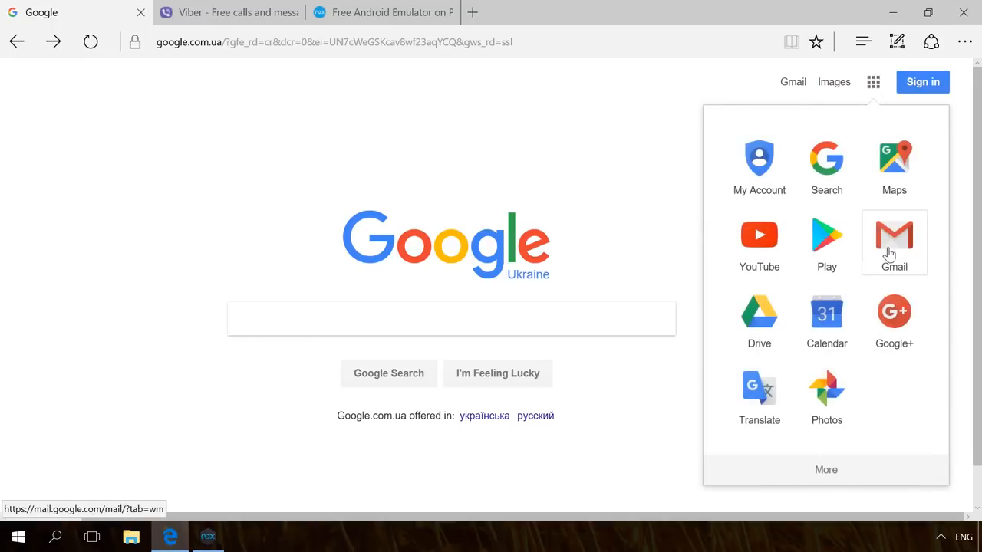
{"action": "left_click", "coordinate": [893, 238]}
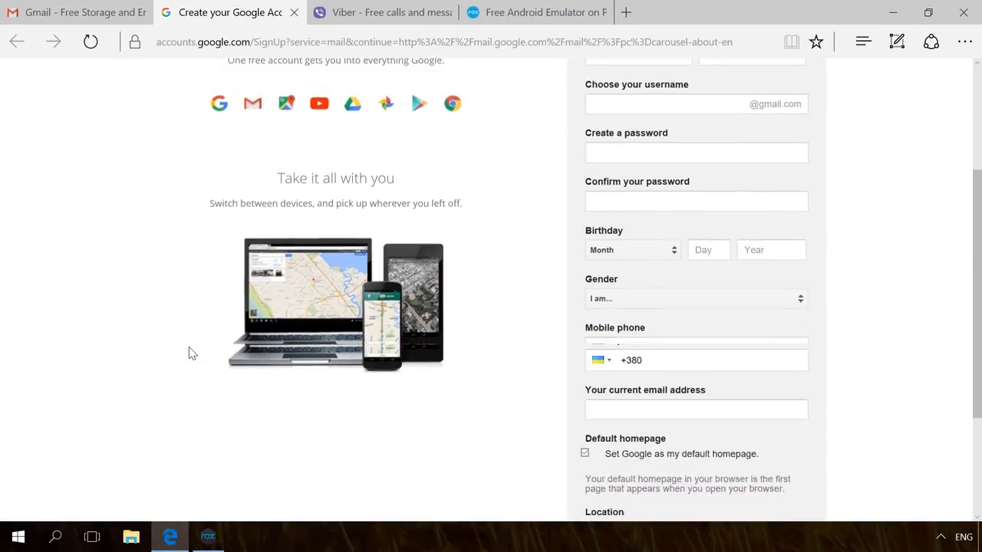
{"action": "scroll", "scroll_direction": "up", "scroll_amount": 3}
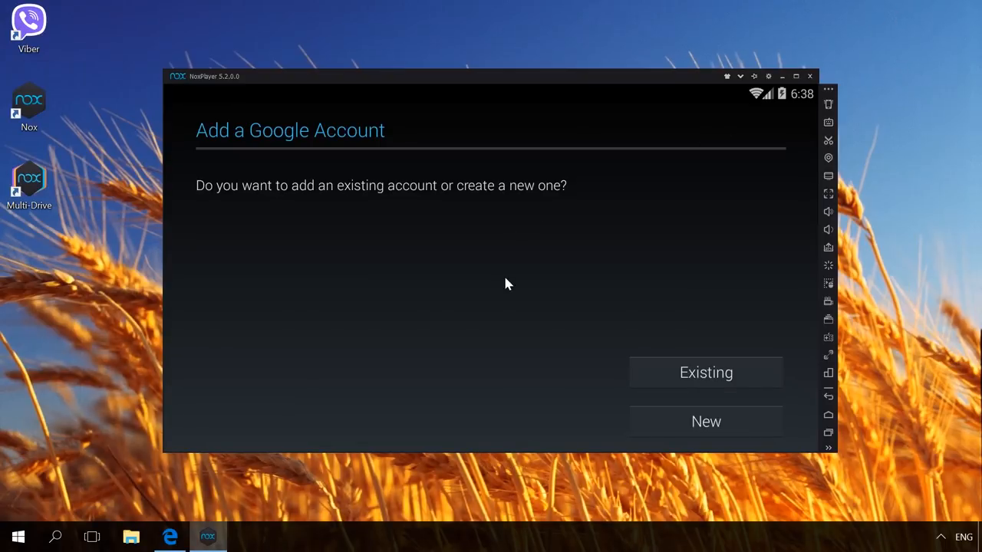
{"action": "mouse_move", "coordinate": [675, 374]}
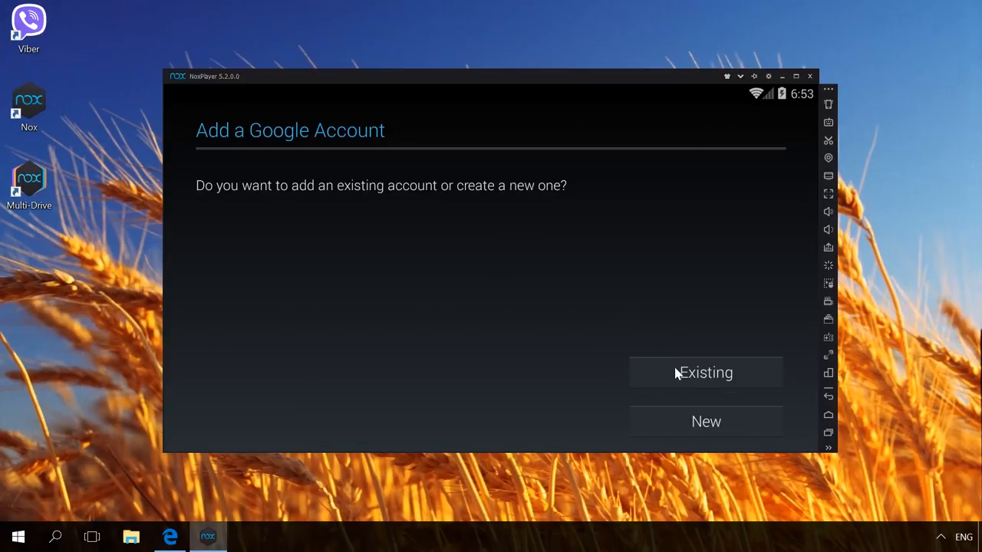
- Add an existing Google account in the emulator, submit the sign-in details and agree to Google's terms
{"action": "left_click", "coordinate": [704, 373]}
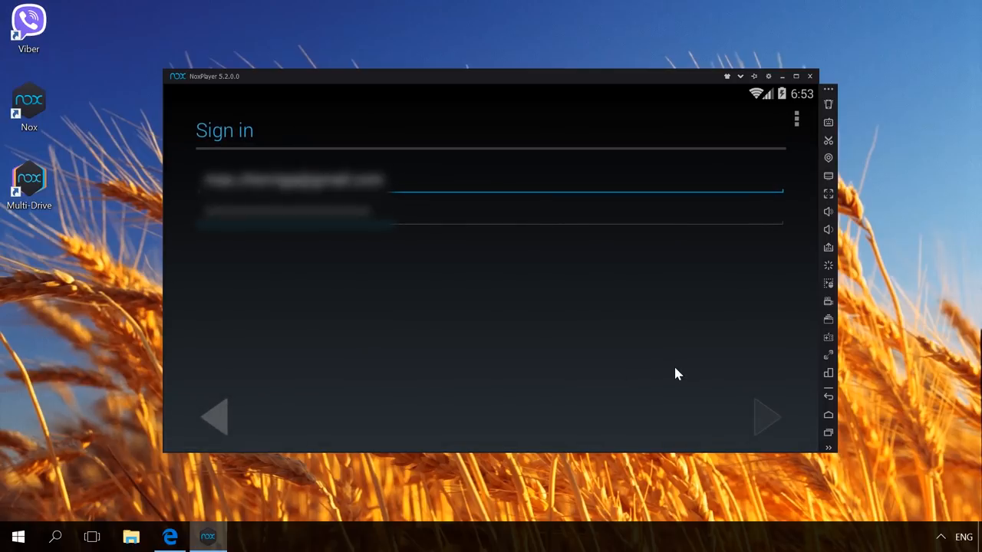
{"action": "left_click", "coordinate": [491, 212]}
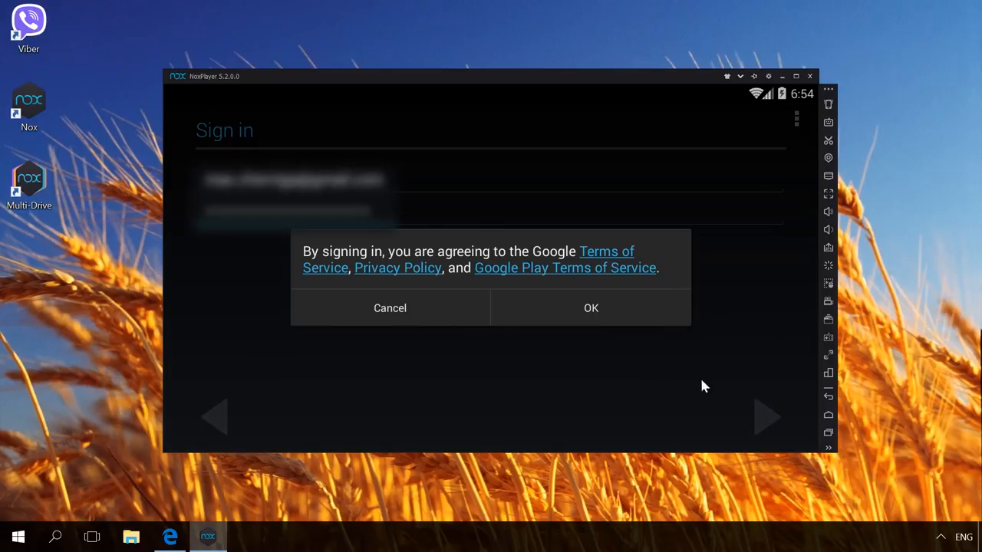
{"action": "left_click", "coordinate": [590, 307]}
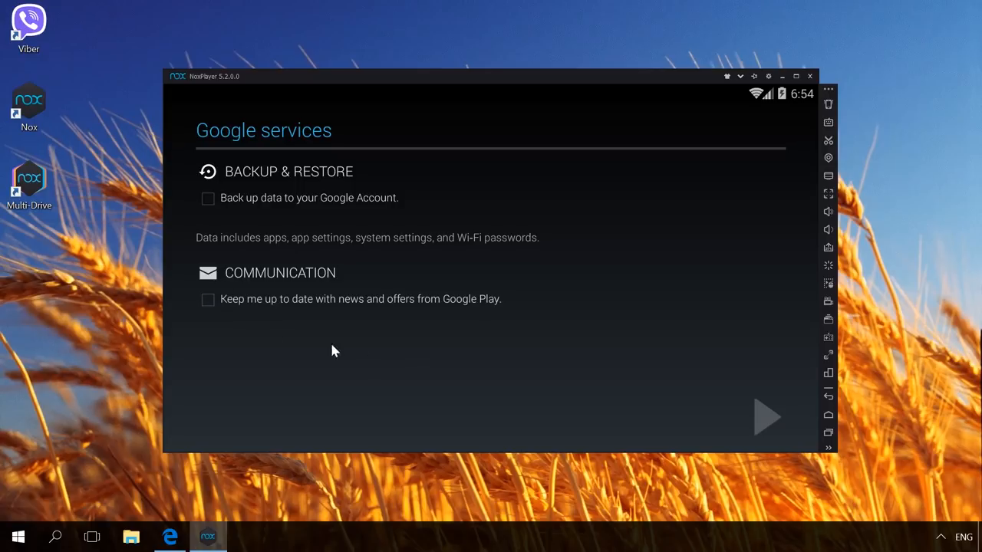
- Continue past Google services, opt in to Play news and accept the Google Play Terms of Service
{"action": "left_click", "coordinate": [766, 417]}
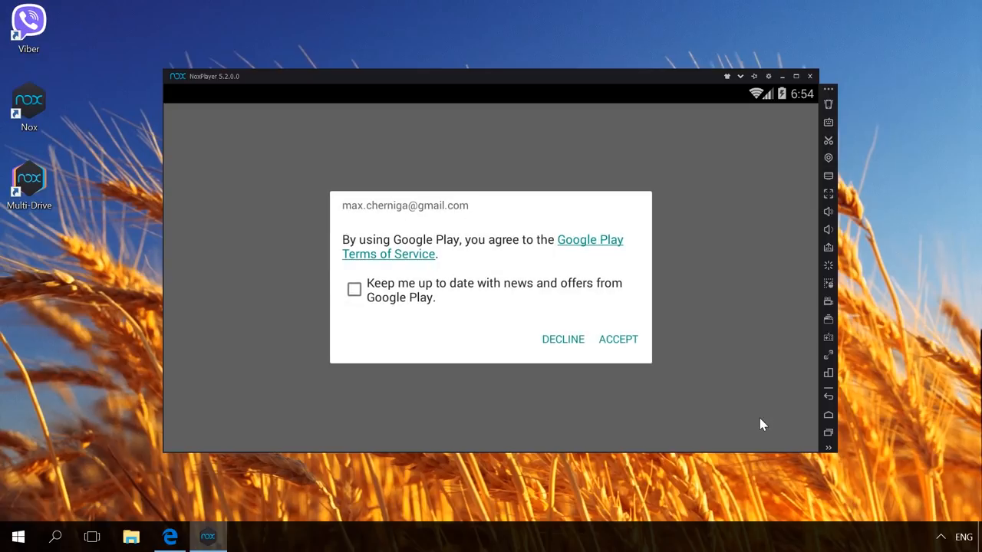
{"action": "mouse_move", "coordinate": [406, 293]}
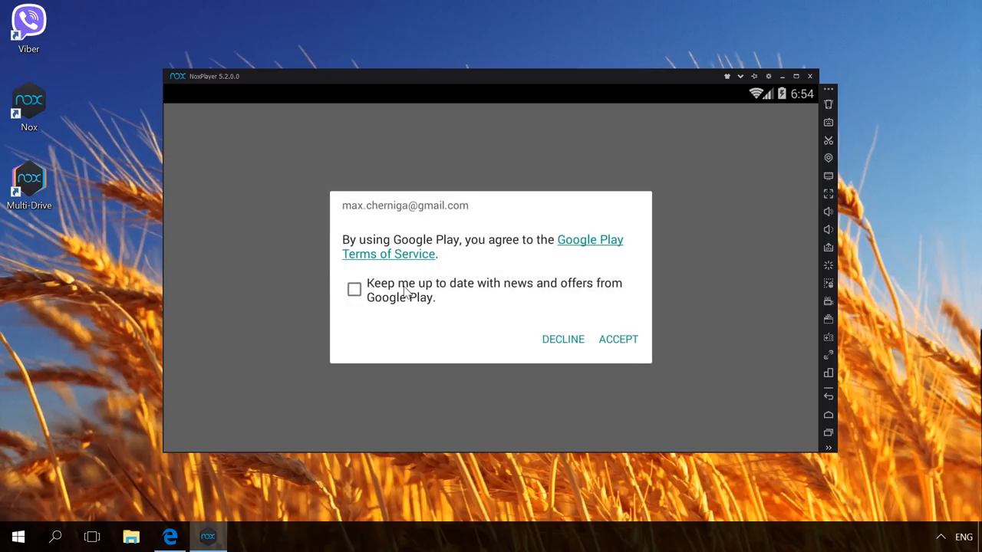
{"action": "left_click", "coordinate": [353, 288]}
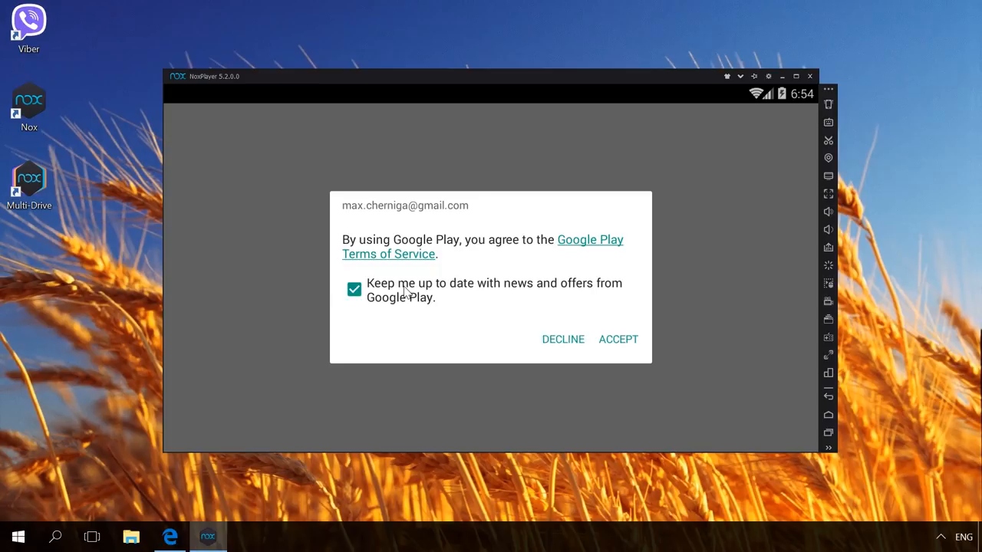
{"action": "left_click", "coordinate": [618, 339]}
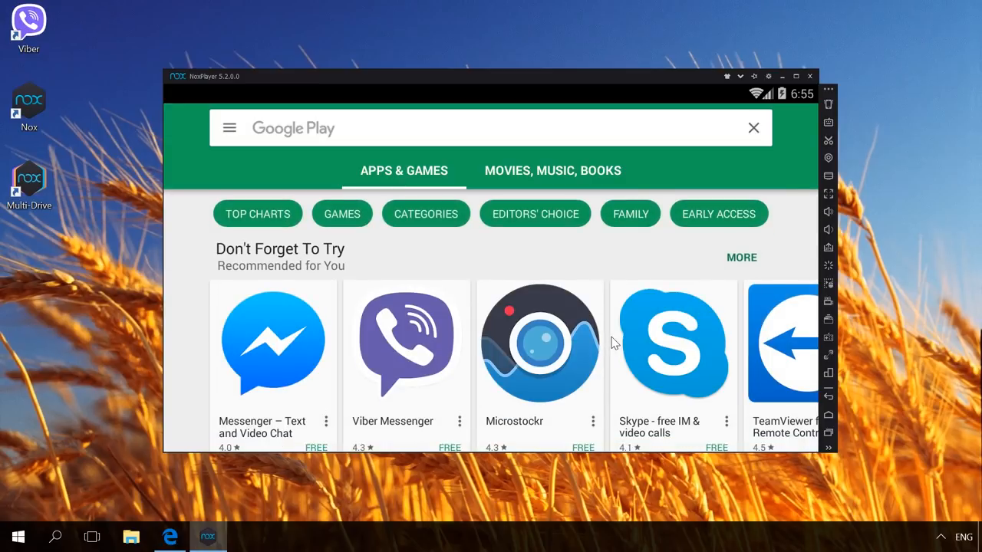
{"action": "mouse_move", "coordinate": [408, 347]}
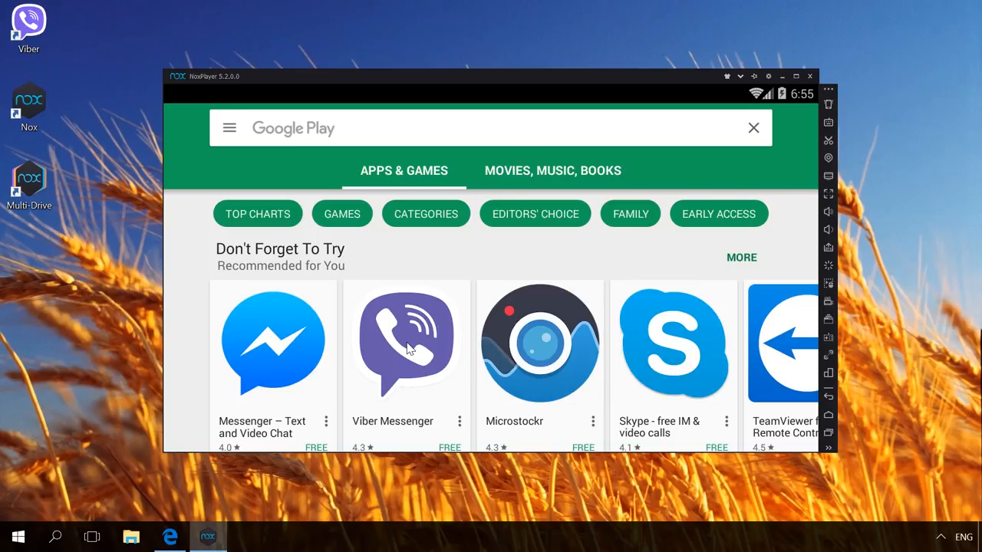
- Install Viber Messenger from the Play Store, accepting its permissions, and launch it
{"action": "left_click", "coordinate": [405, 341]}
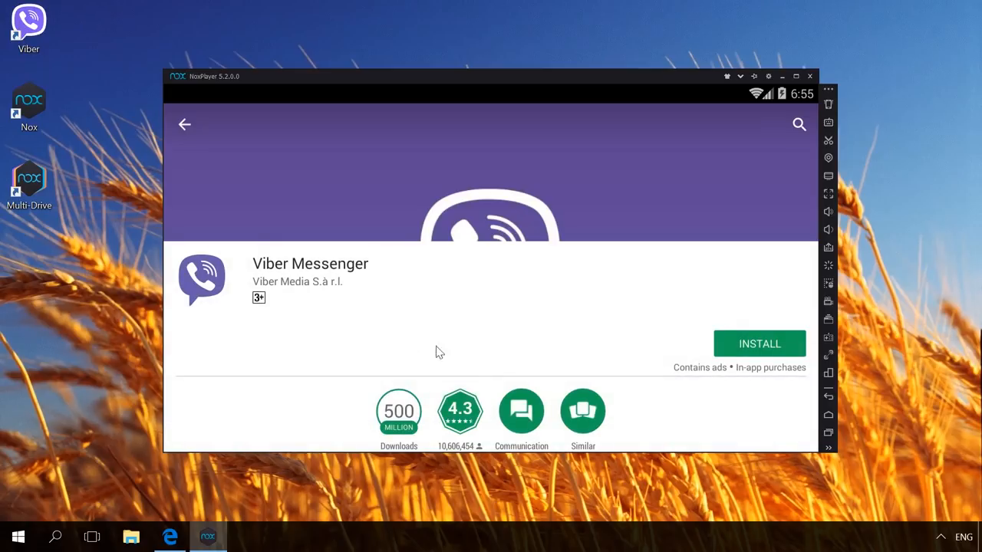
{"action": "left_click", "coordinate": [758, 344]}
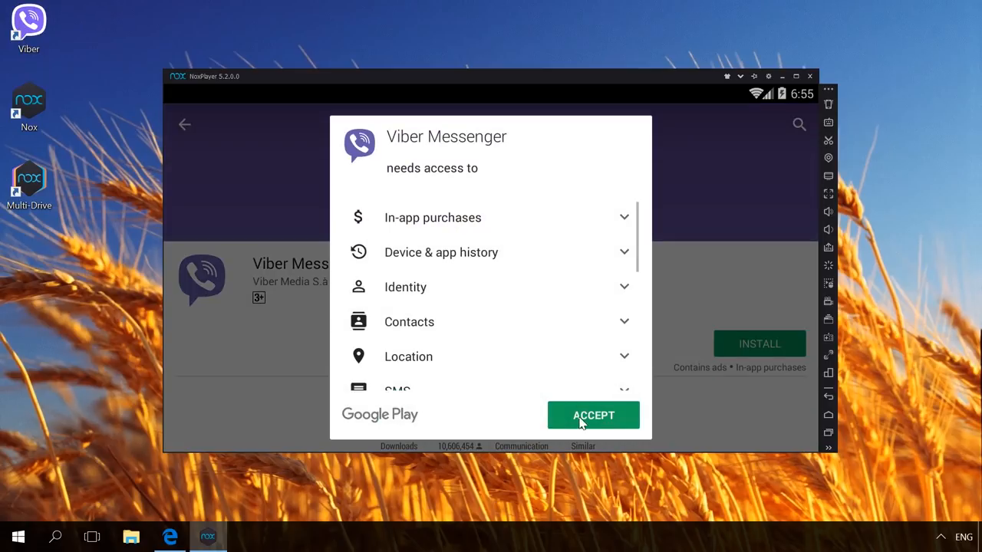
{"action": "left_click", "coordinate": [592, 414]}
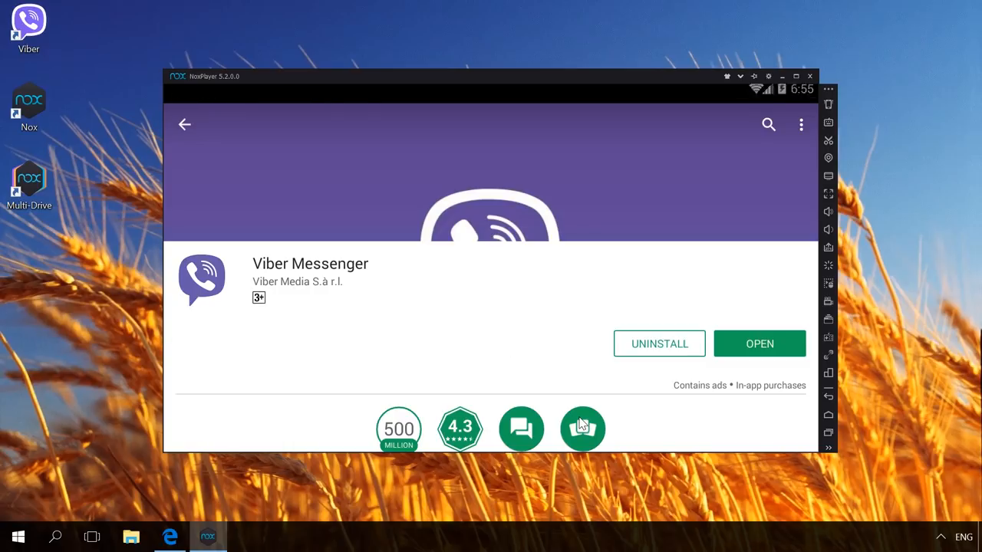
{"action": "mouse_move", "coordinate": [629, 406]}
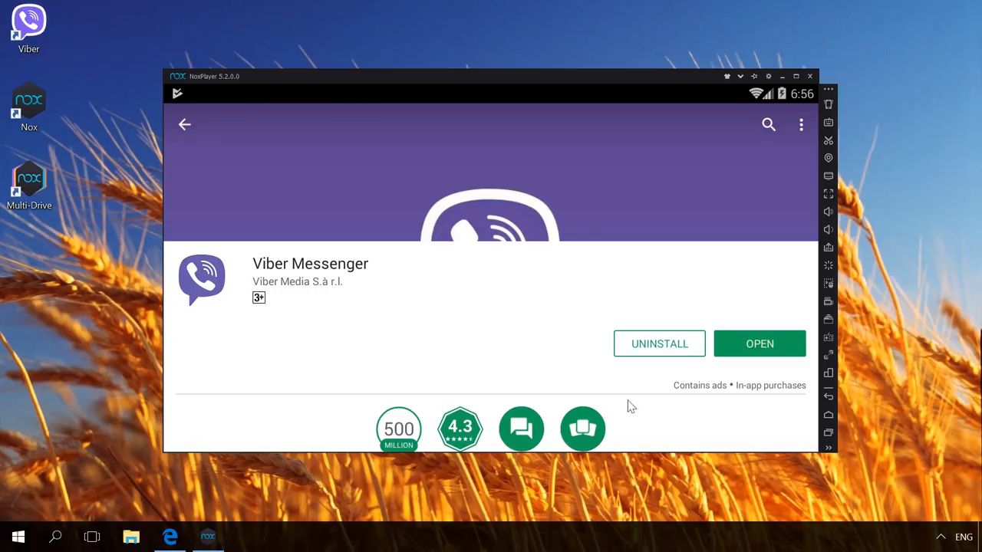
{"action": "left_click", "coordinate": [759, 344]}
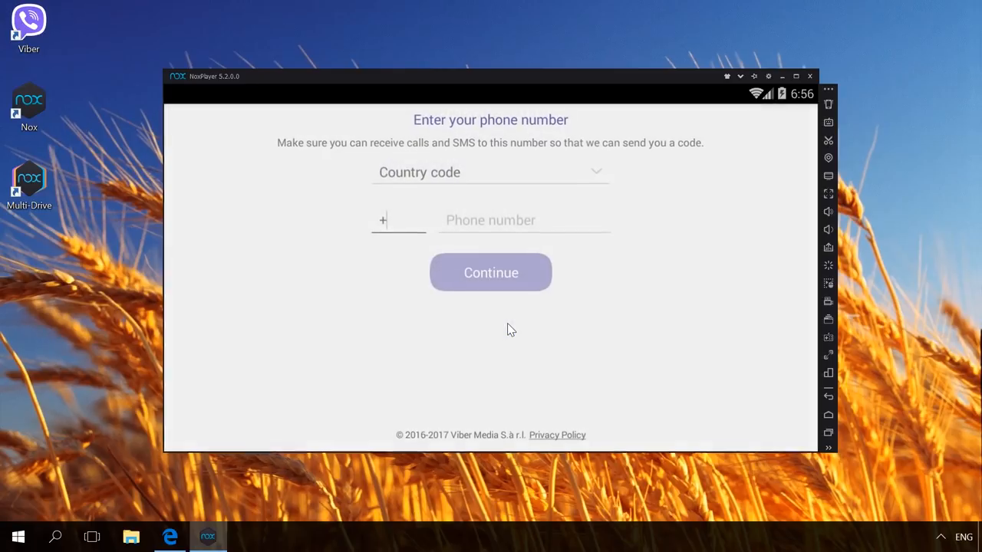
- Enter the Ukrainian phone number, submit it and confirm it is correct
{"action": "left_click", "coordinate": [491, 171]}
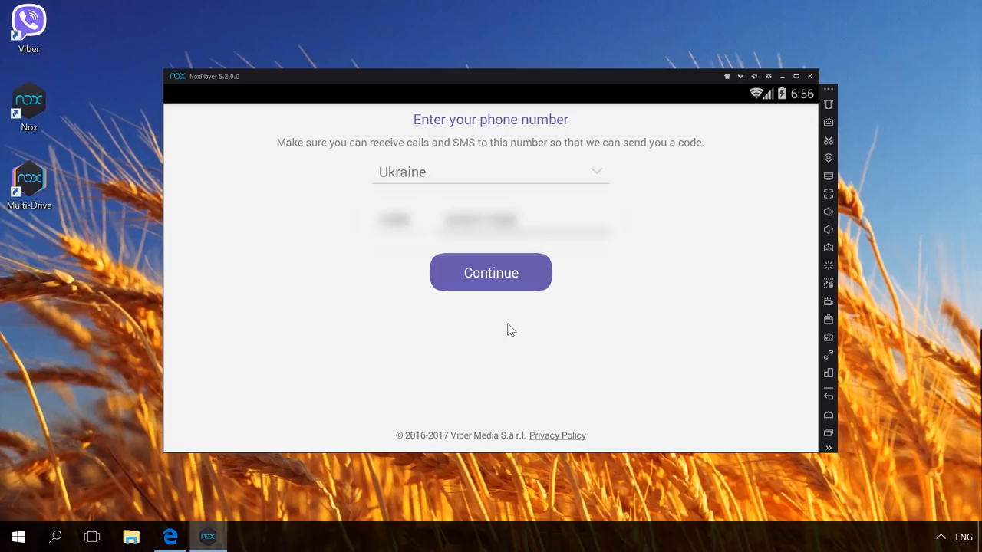
{"action": "left_click", "coordinate": [491, 273]}
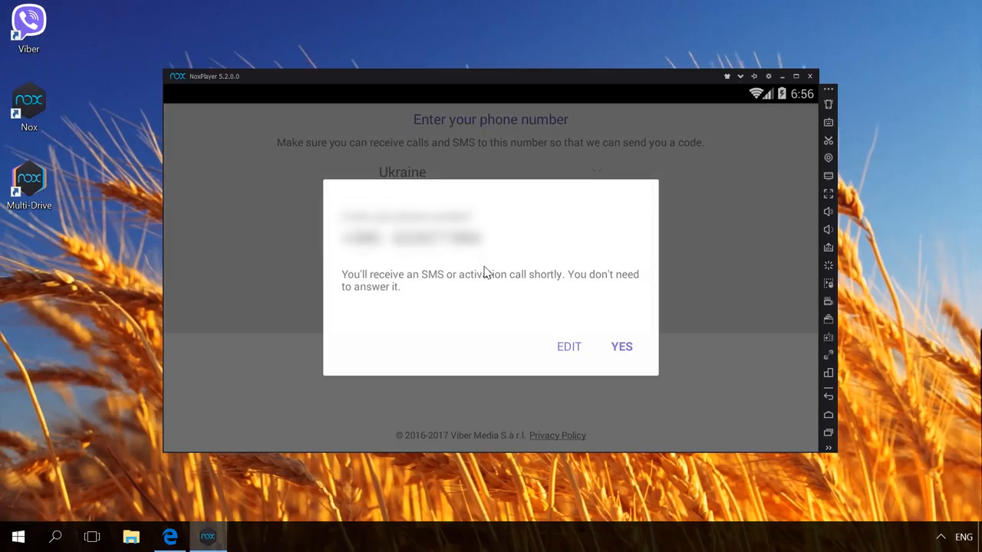
{"action": "mouse_move", "coordinate": [611, 328]}
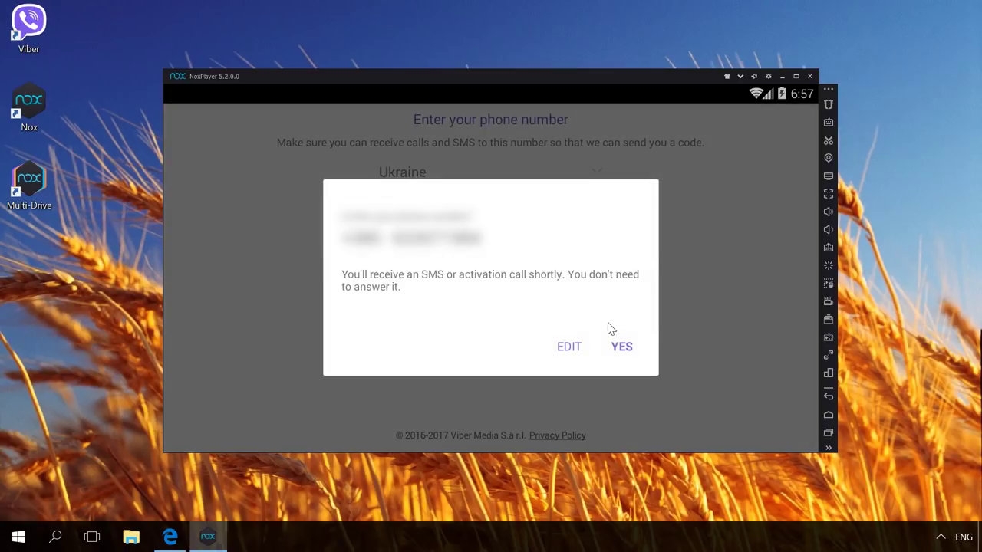
{"action": "left_click", "coordinate": [621, 347]}
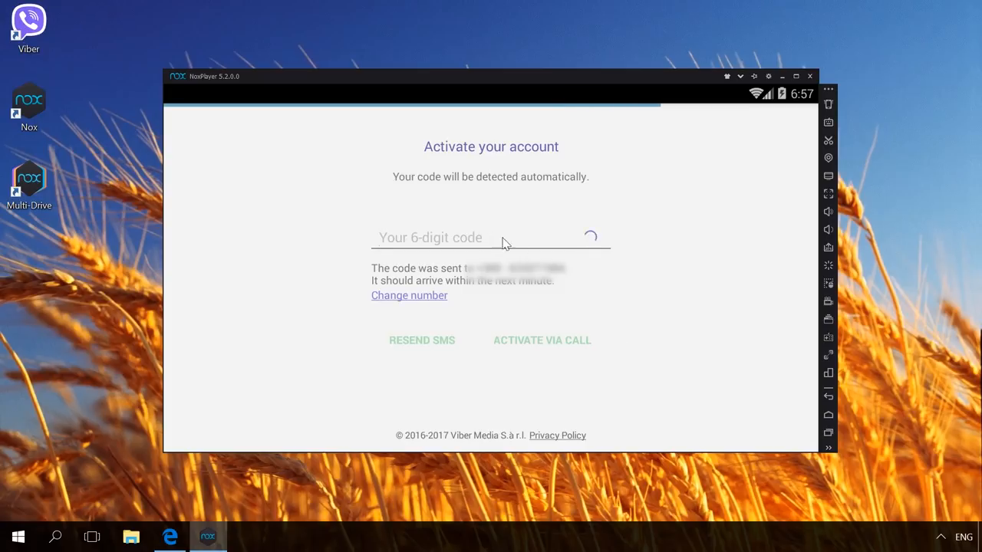
- Enter the activation code and set the profile name to 'Software'
{"action": "type", "text": "996"}
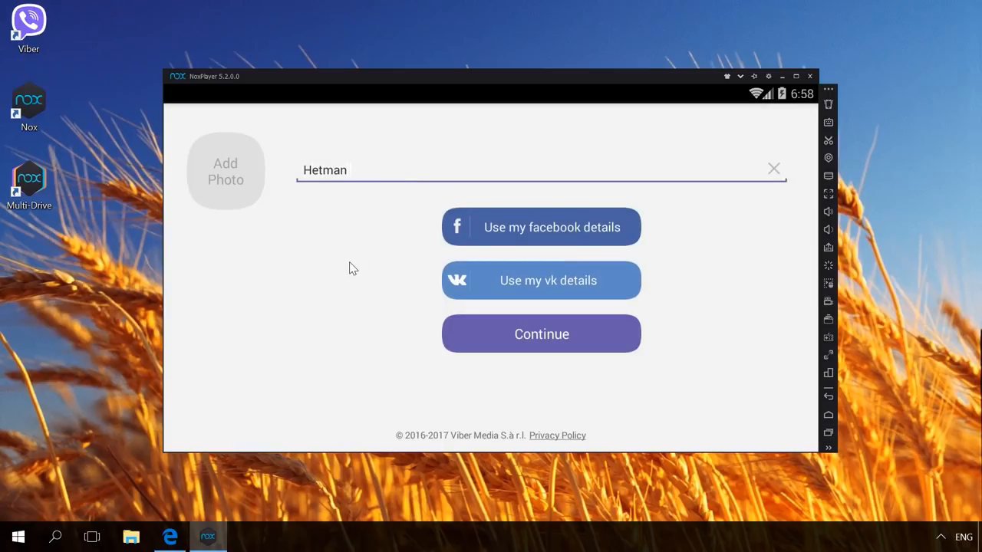
{"action": "type", "text": "Software"}
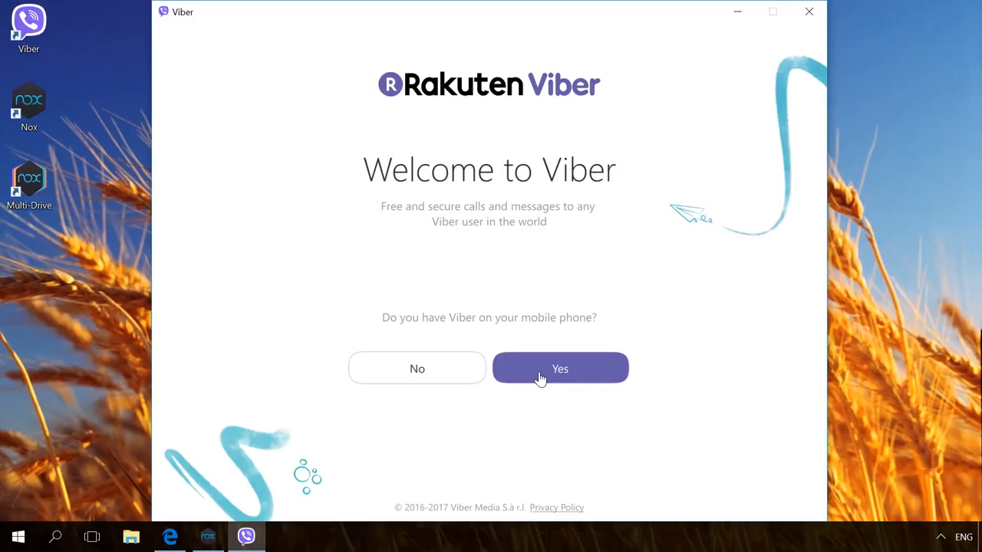
- Confirm Viber is already on a phone and submit the phone number for desktop activation
{"action": "left_click", "coordinate": [559, 368]}
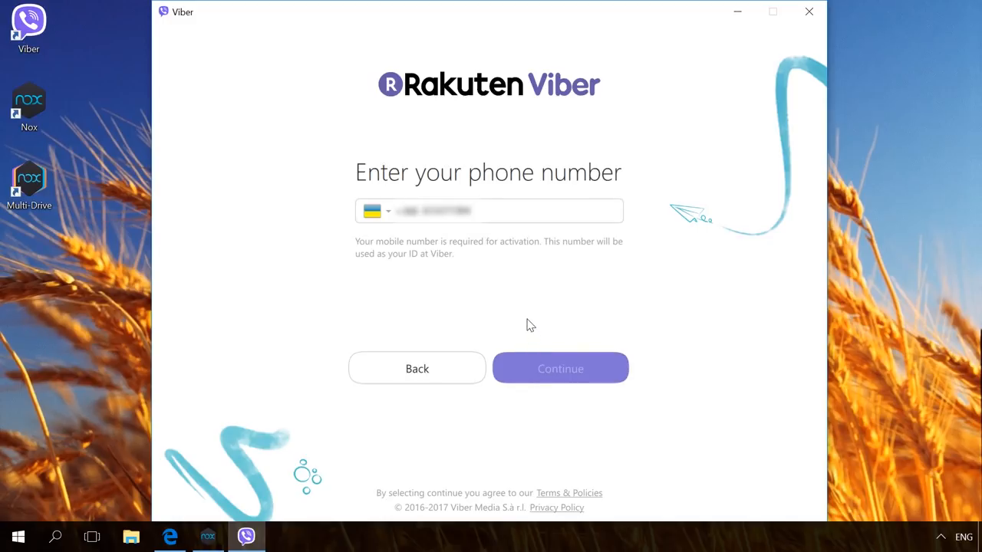
{"action": "left_click", "coordinate": [491, 212]}
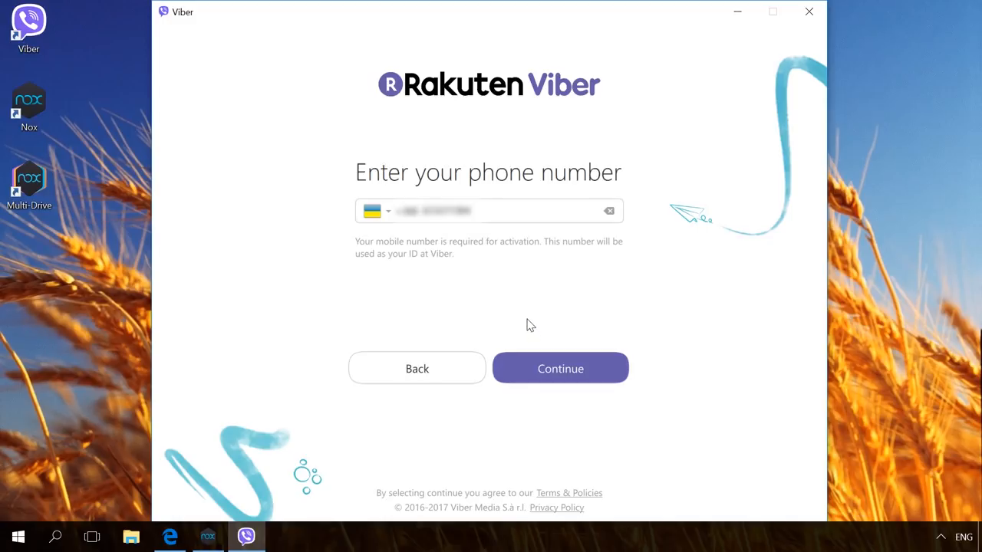
{"action": "left_click", "coordinate": [560, 368]}
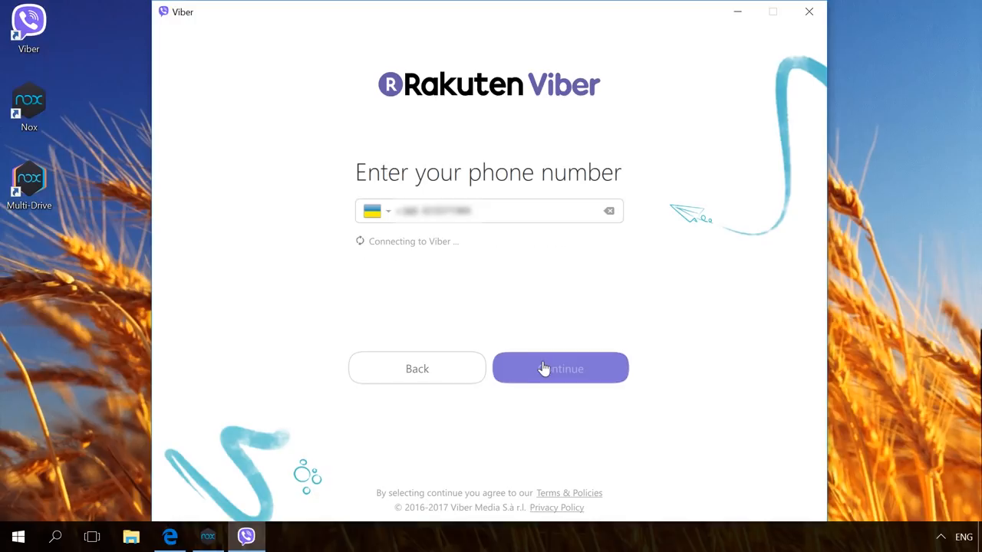
{"action": "left_click", "coordinate": [560, 368]}
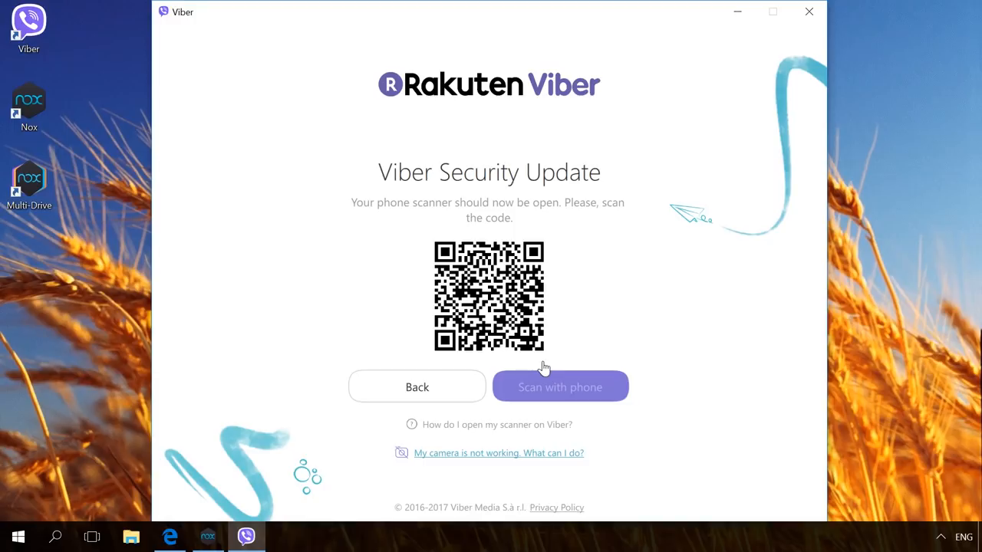
{"action": "mouse_move", "coordinate": [537, 455]}
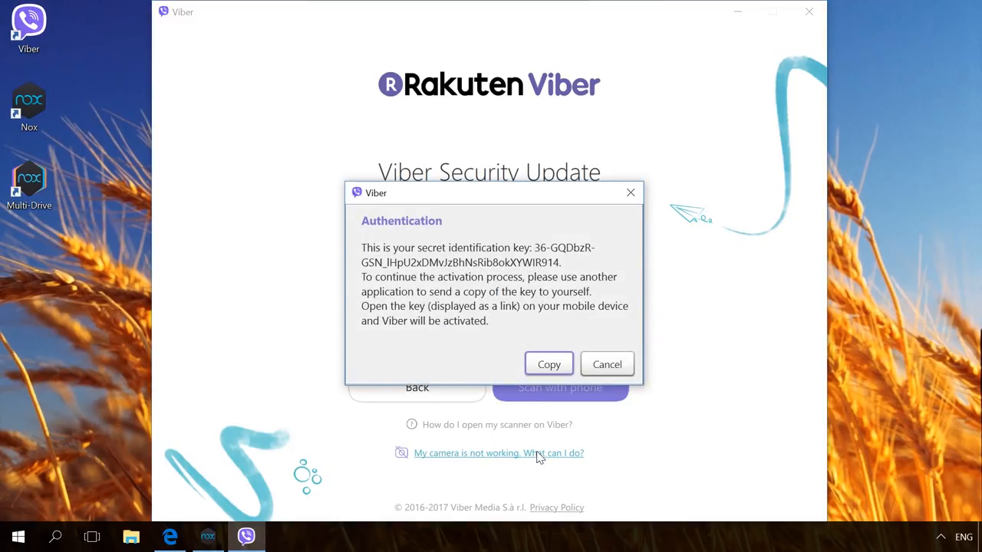
- Choose 'My camera is not working' and copy the secret authentication key
{"action": "left_click", "coordinate": [607, 363]}
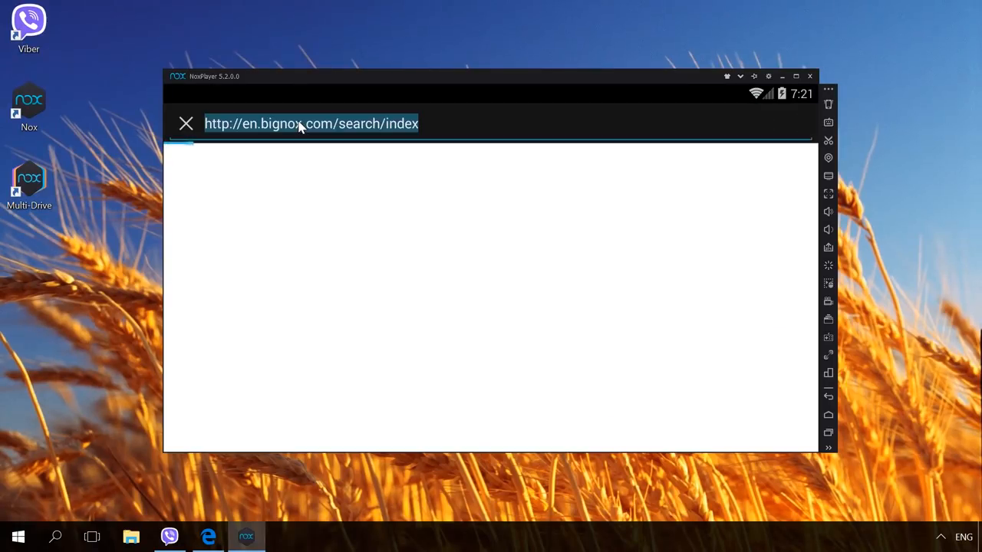
- Open the key link in the emulator browser, tick secondary-device activation, and approve it
{"action": "left_click", "coordinate": [184, 123]}
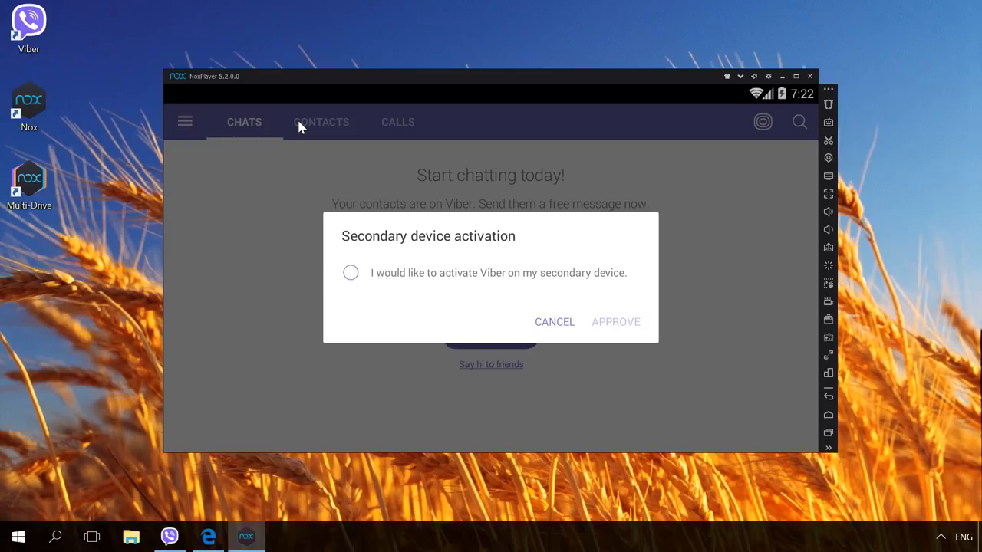
{"action": "left_click", "coordinate": [350, 273]}
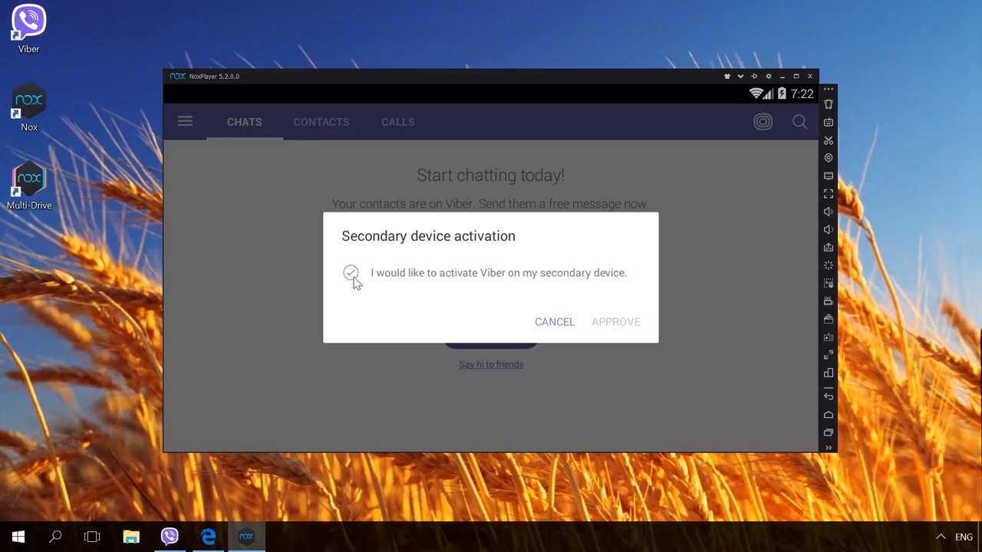
{"action": "left_click", "coordinate": [615, 322]}
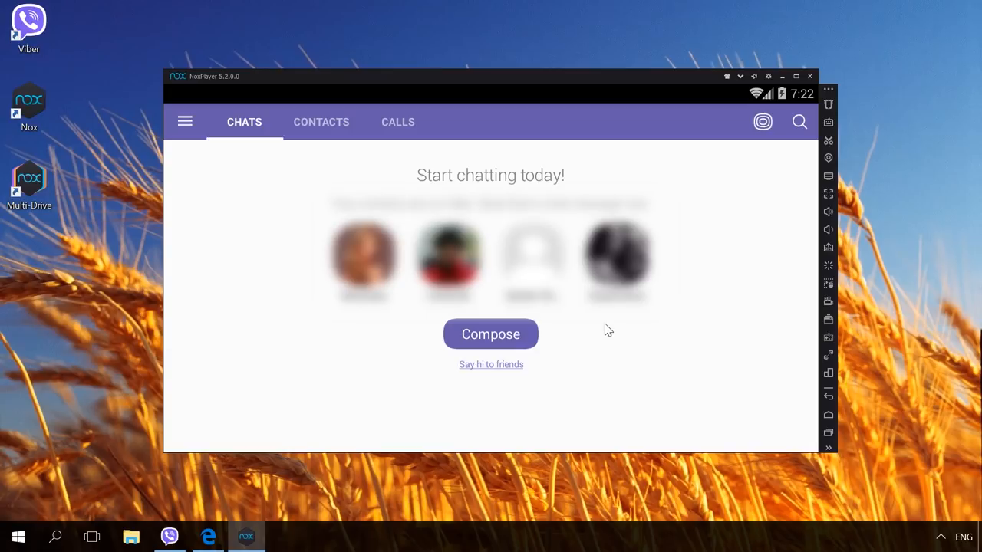
{"action": "left_click", "coordinate": [169, 537]}
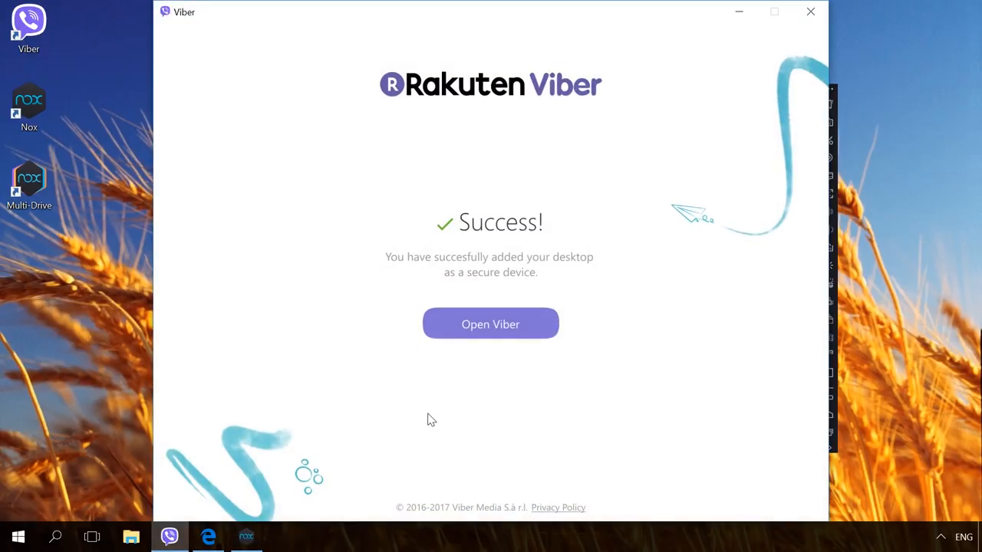
{"action": "mouse_move", "coordinate": [463, 405]}
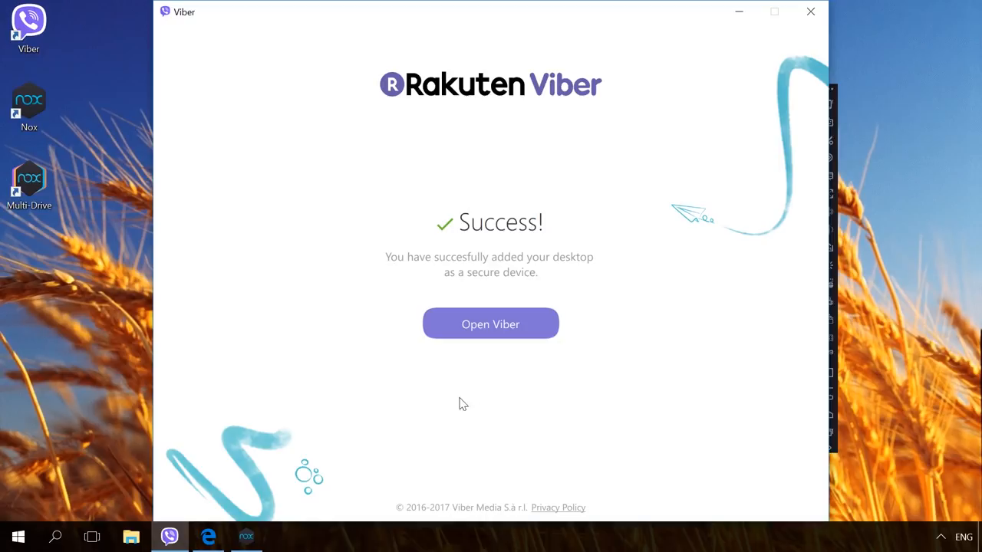
{"action": "mouse_move", "coordinate": [478, 337]}
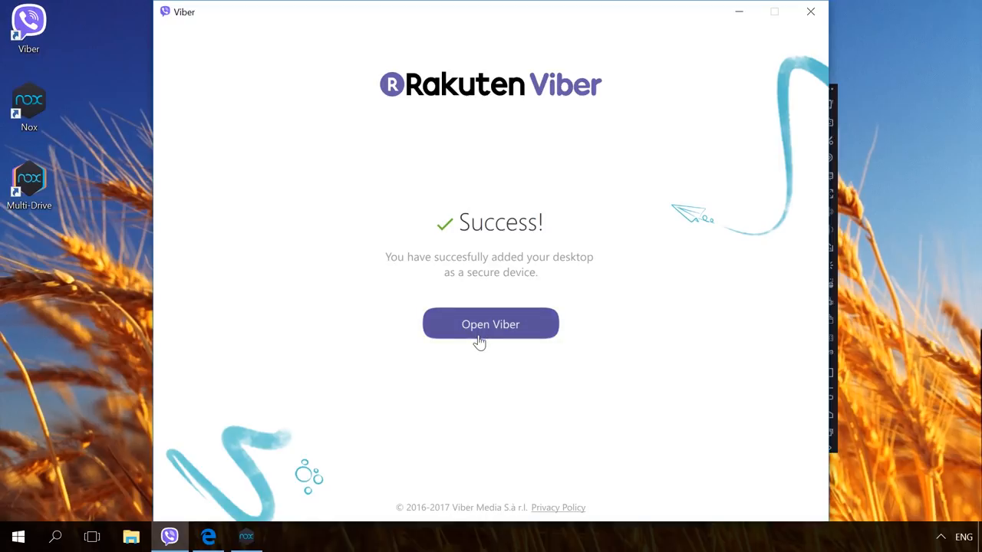
- Launch the activated Viber desktop and dismiss the Sync Chat History offer
{"action": "left_click", "coordinate": [491, 324]}
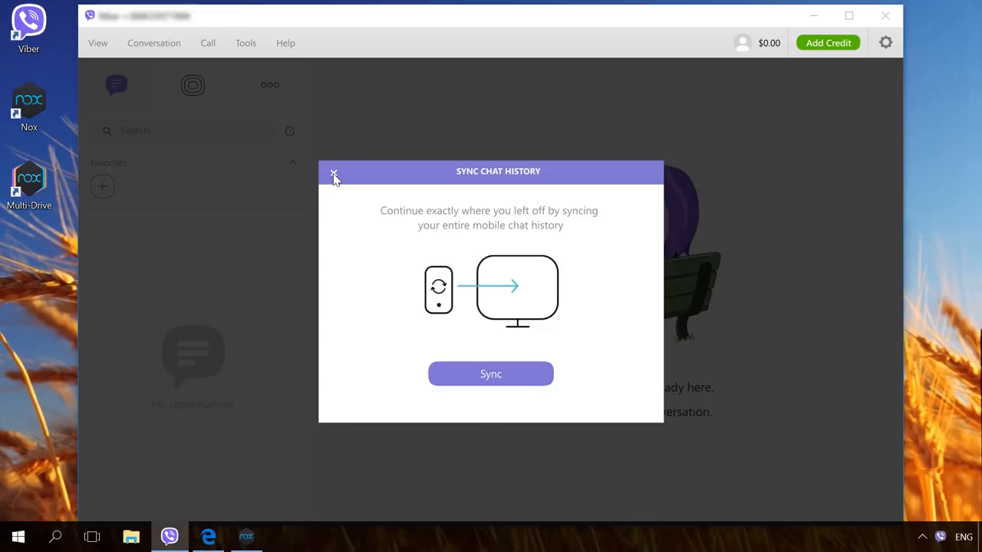
{"action": "left_click", "coordinate": [332, 174]}
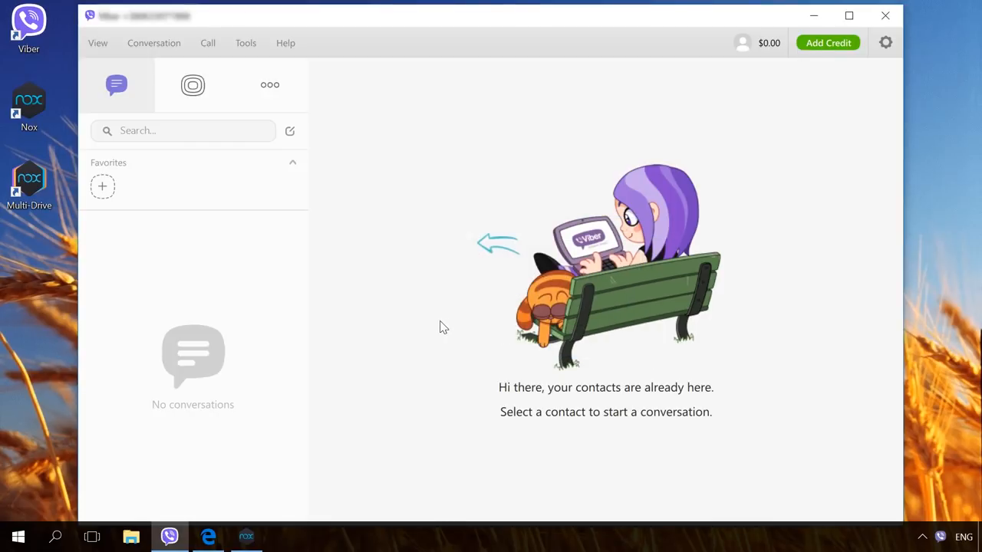